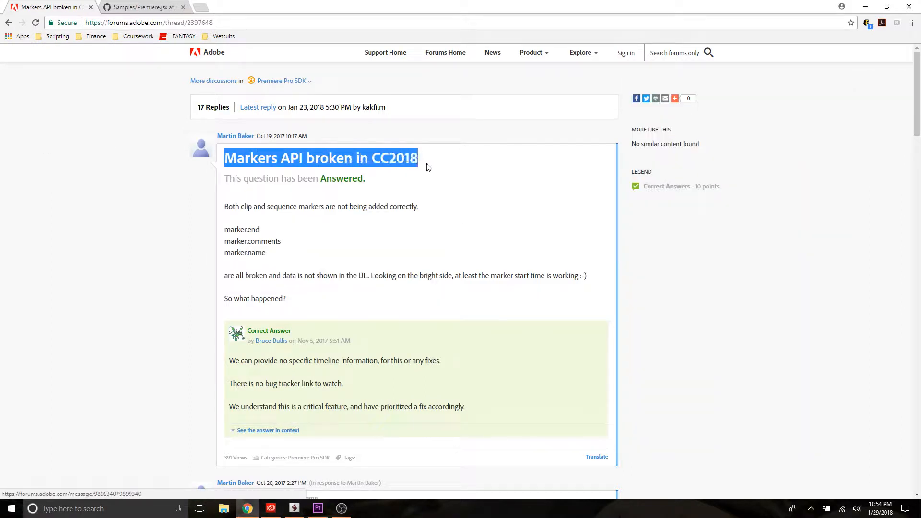
Step: Bring up the Creative Cloud apps window and position it over the page
left_click(440, 157)
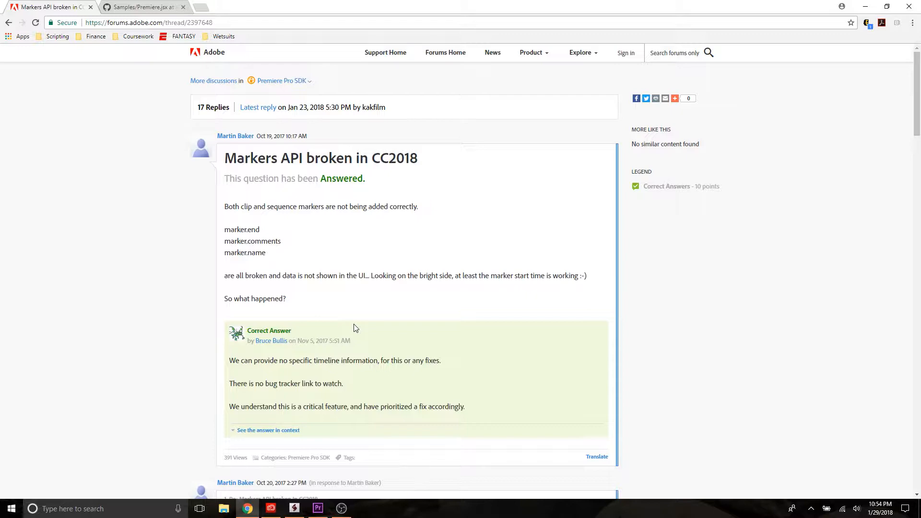
left_click(270, 508)
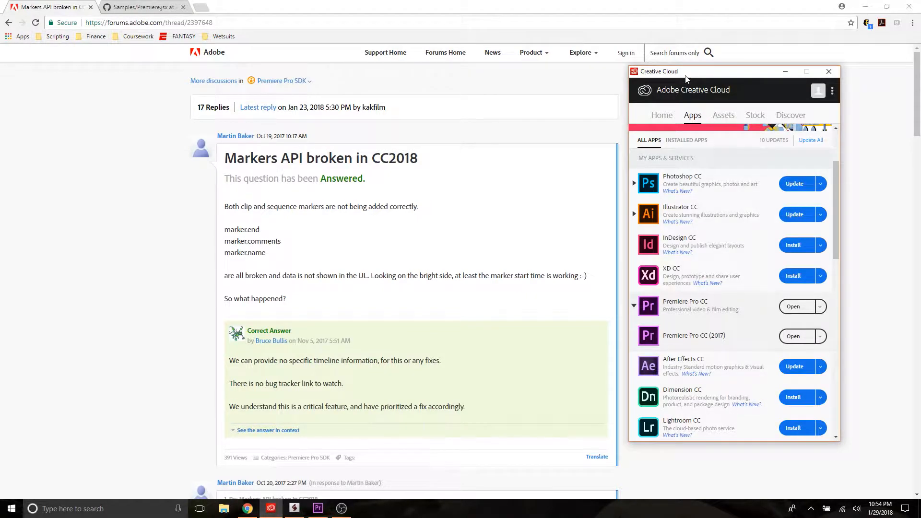
left_click_drag(685, 71, 392, 39)
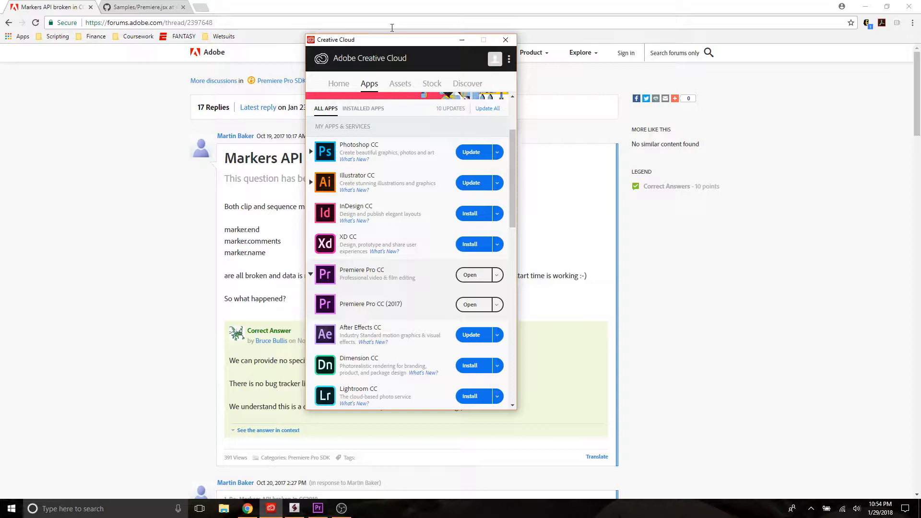
left_click_drag(392, 39, 409, 44)
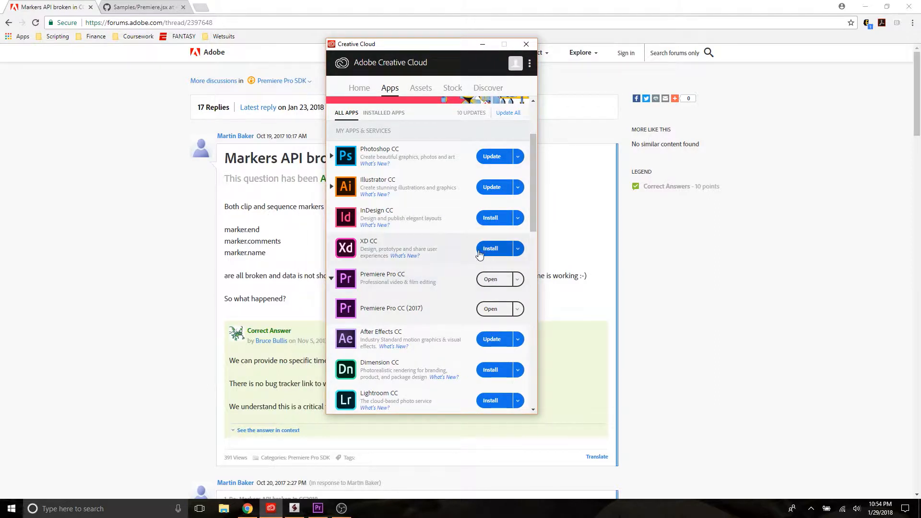
mouse_move(376, 280)
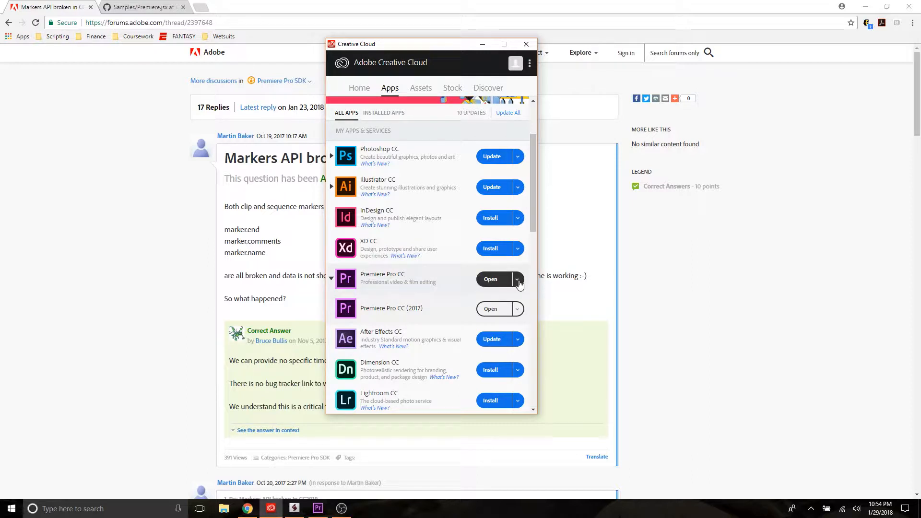
Step: Check other Premiere Pro versions, then show marker examples.jsx in ExtendScript Toolkit beside Premiere
left_click(517, 279)
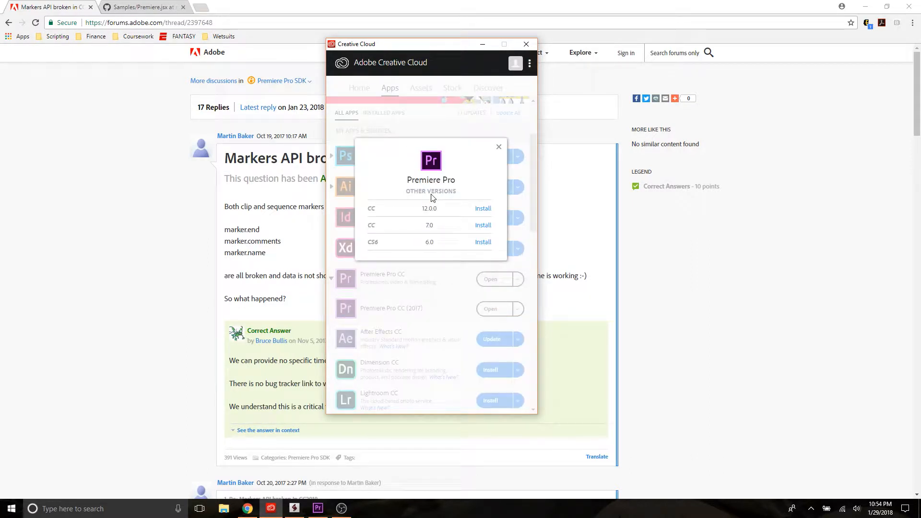
left_click(499, 146)
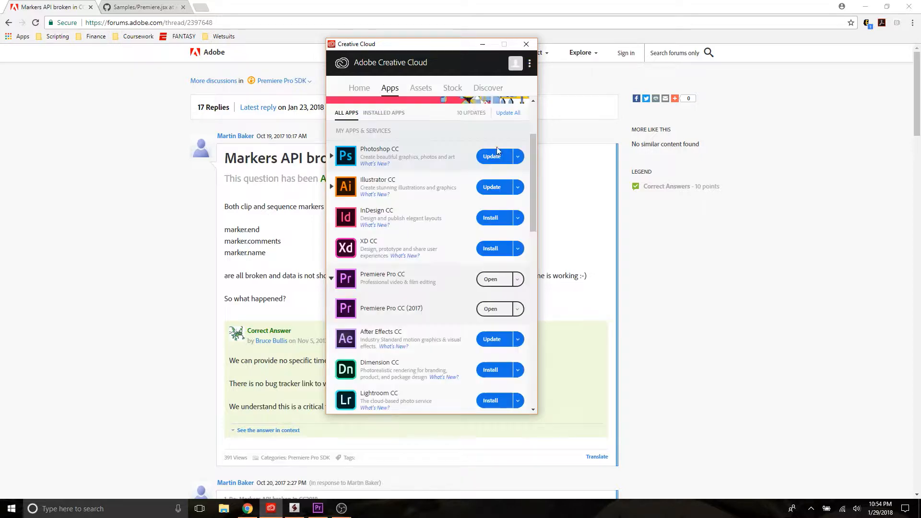
mouse_move(380, 311)
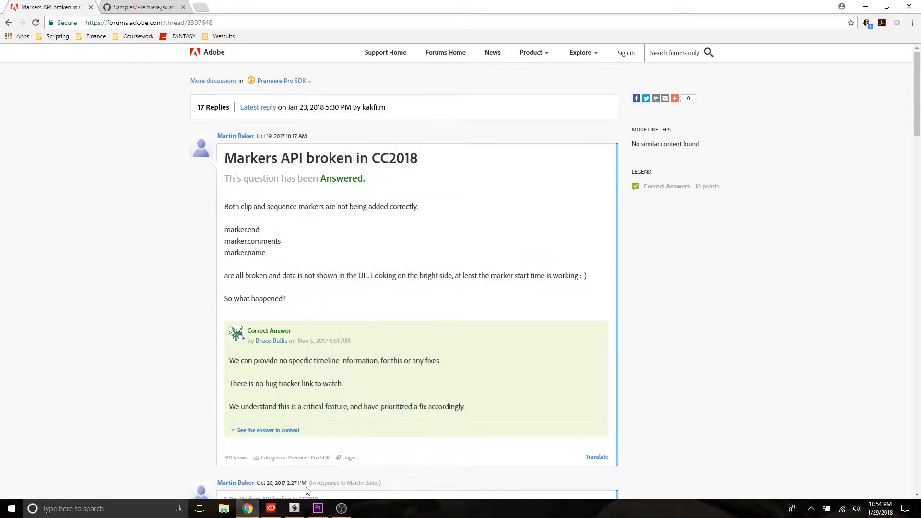
left_click(317, 508)
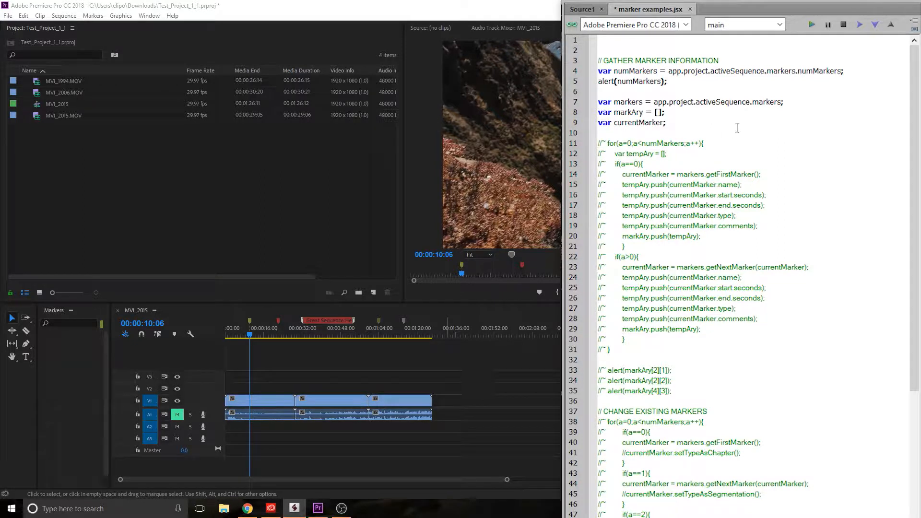
Step: Select the commented gathering loop (lines 11–31) below the empty markAry array to uncomment it
double_click(627, 101)
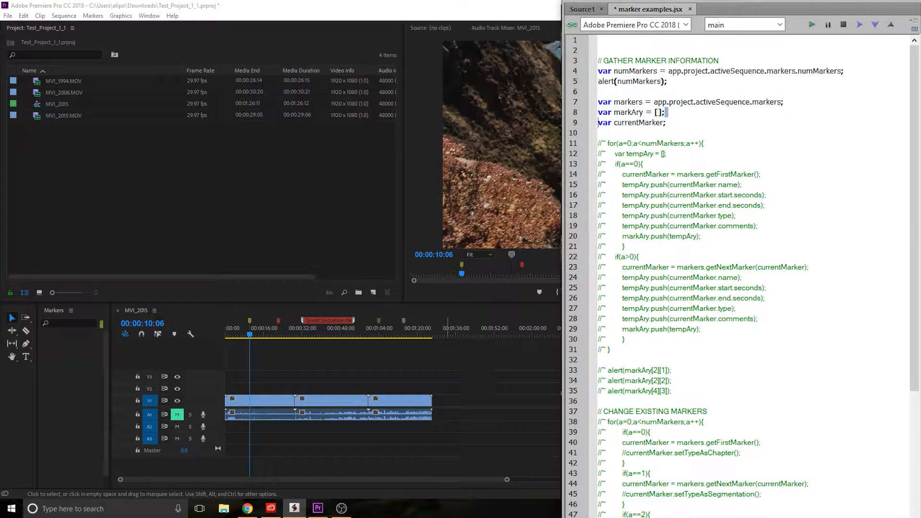
double_click(631, 112)
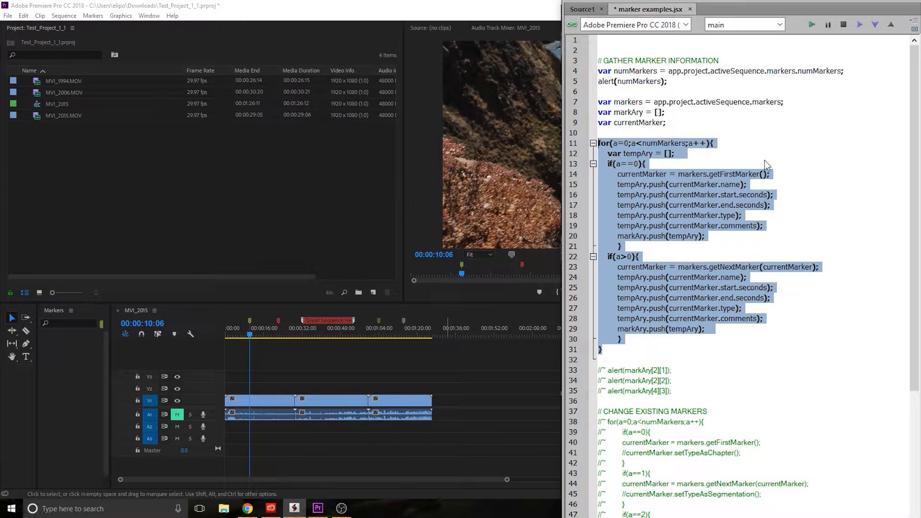
left_click(644, 164)
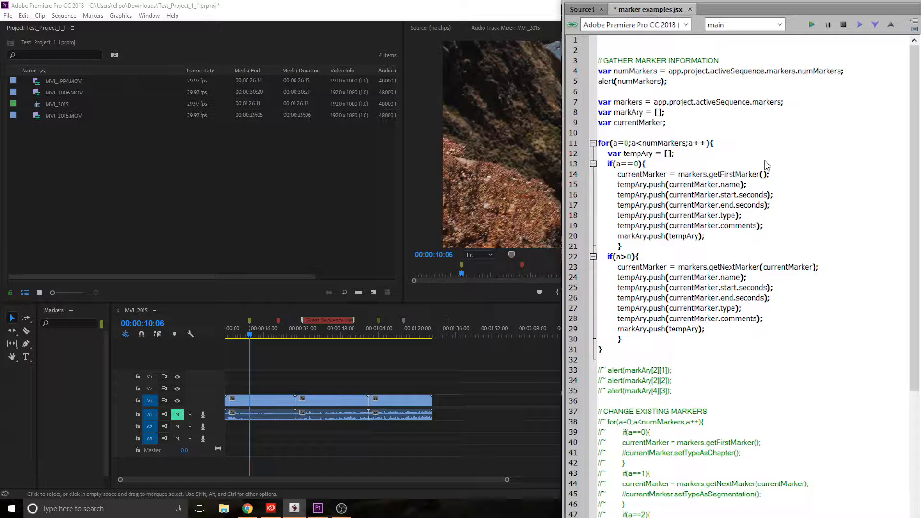
left_click(714, 143)
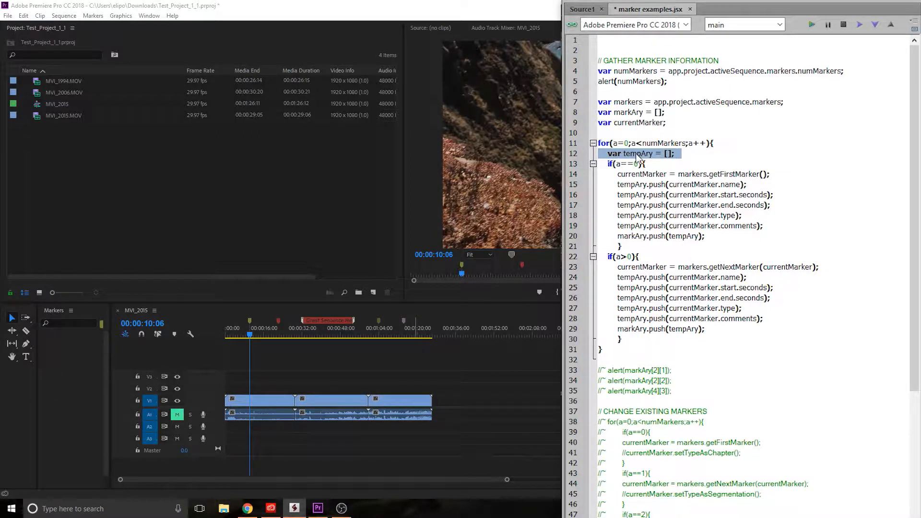
left_click(643, 163)
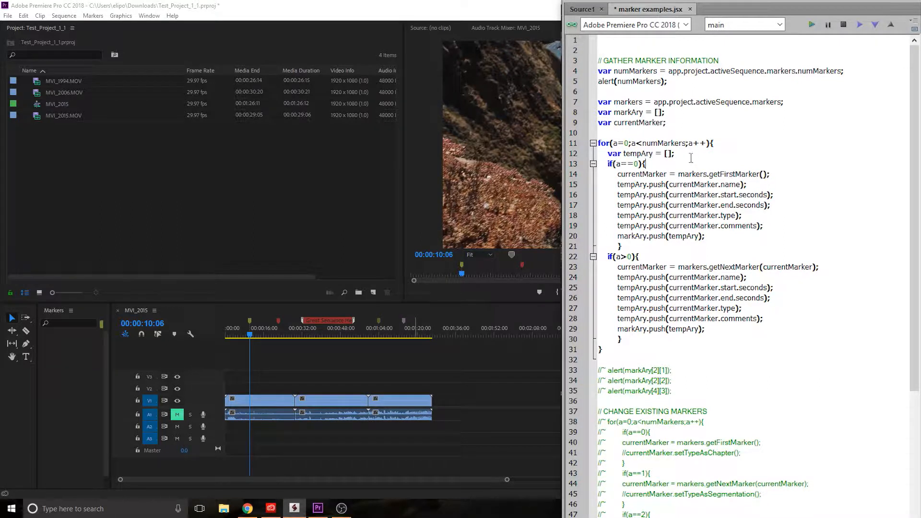
double_click(636, 153)
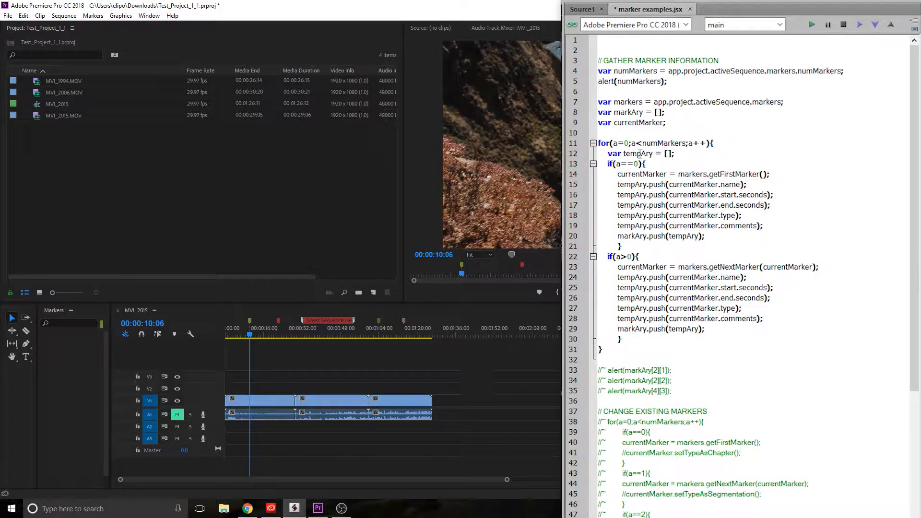
double_click(628, 112)
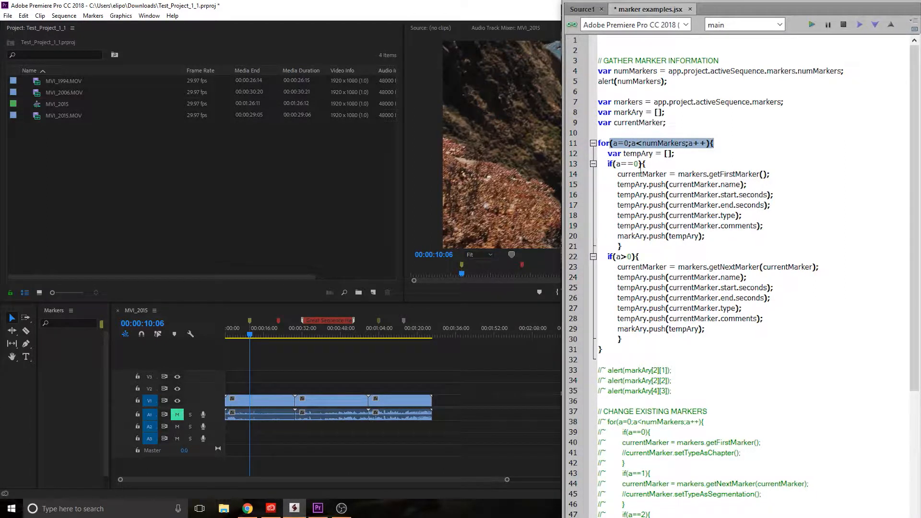
double_click(641, 174)
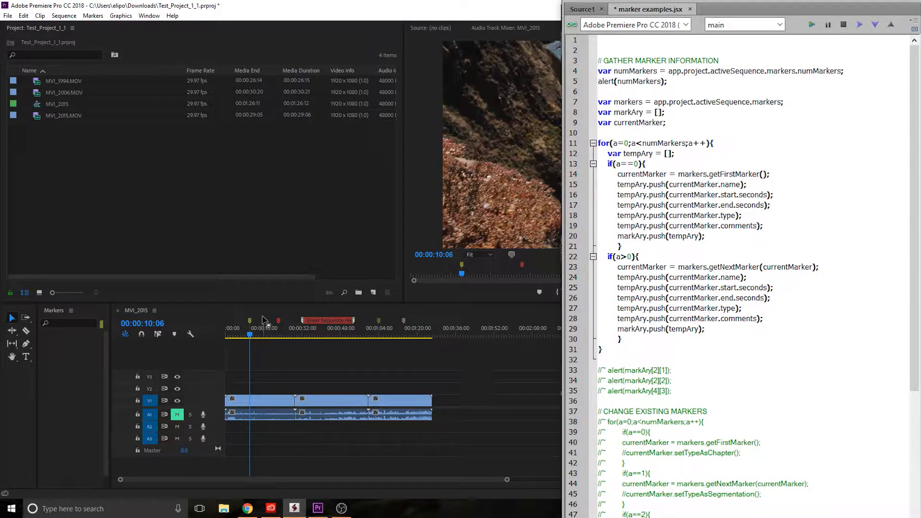
double_click(641, 174)
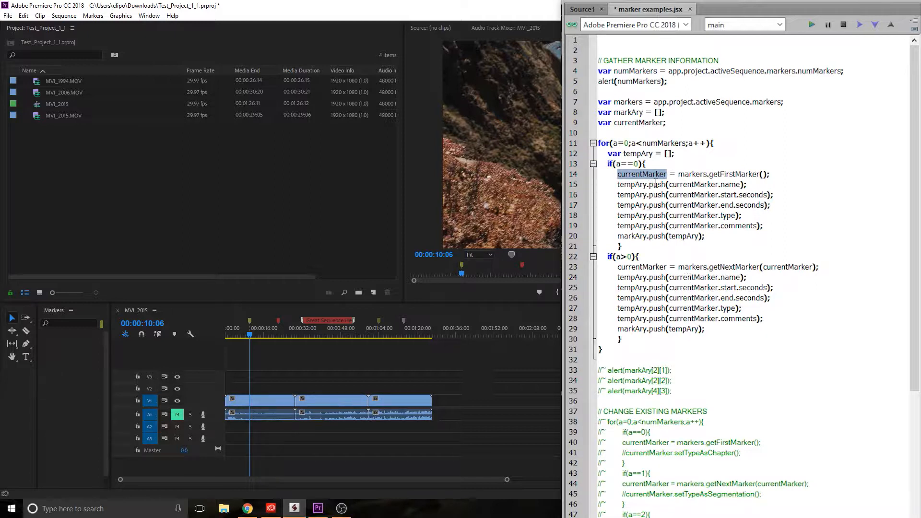
double_click(631, 184)
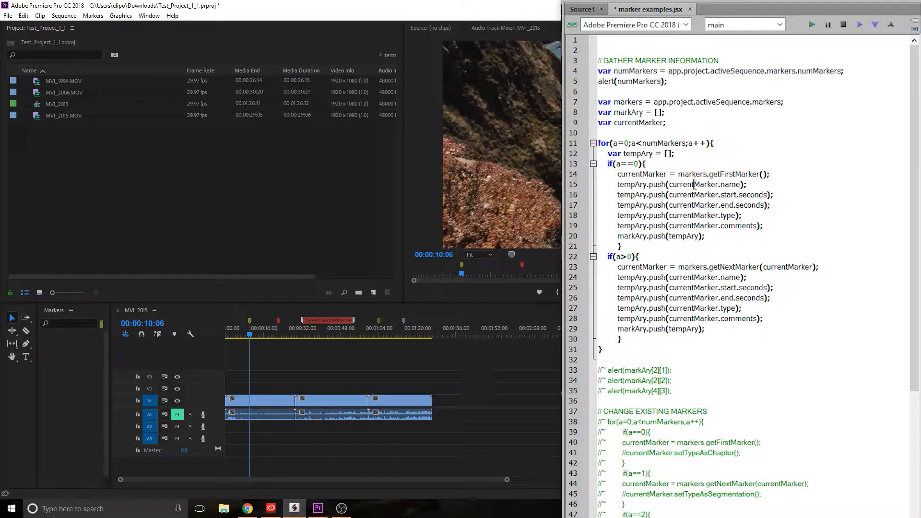
double_click(731, 184)
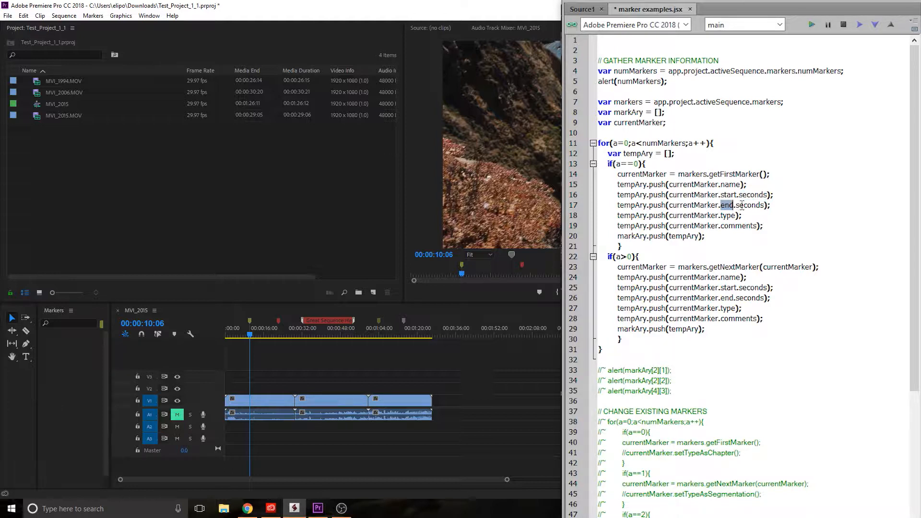
double_click(691, 215)
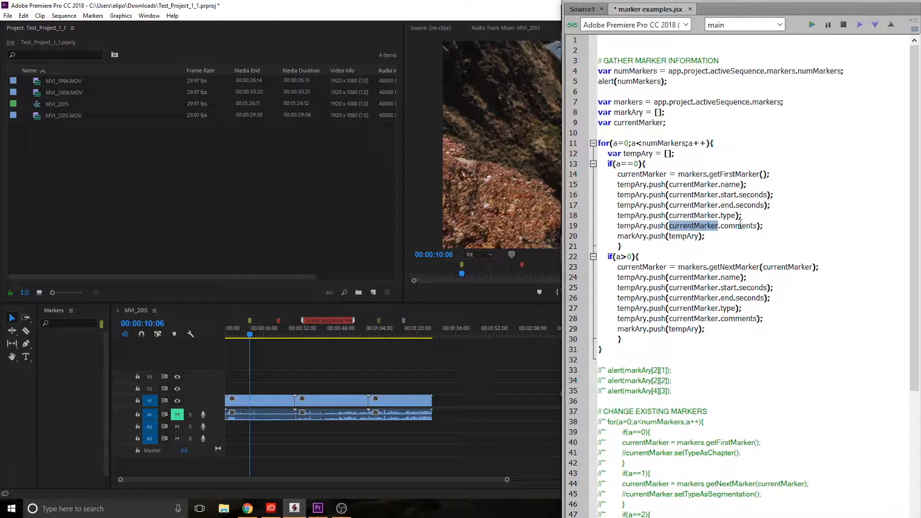
double_click(738, 225)
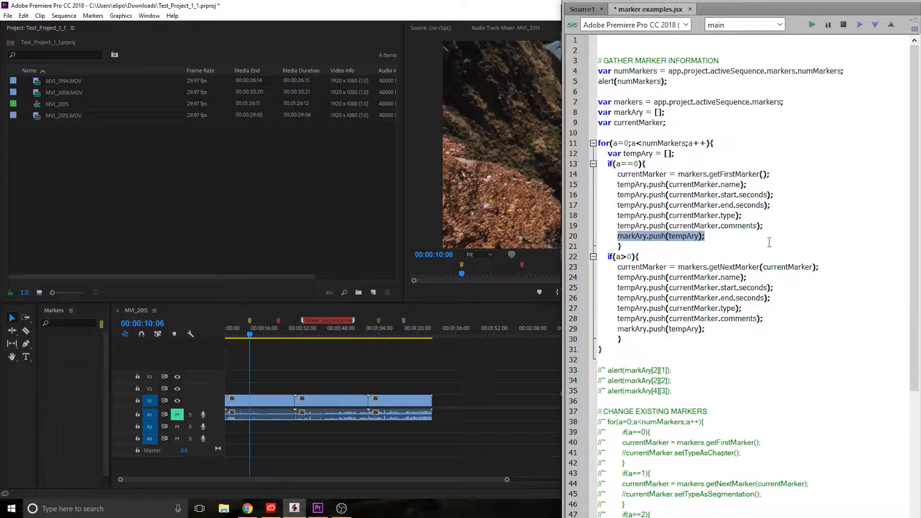
double_click(682, 235)
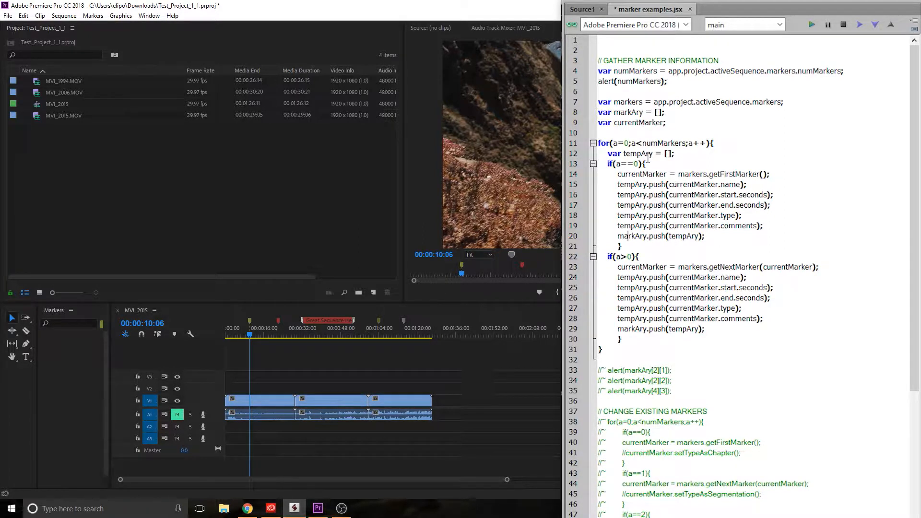
double_click(730, 184)
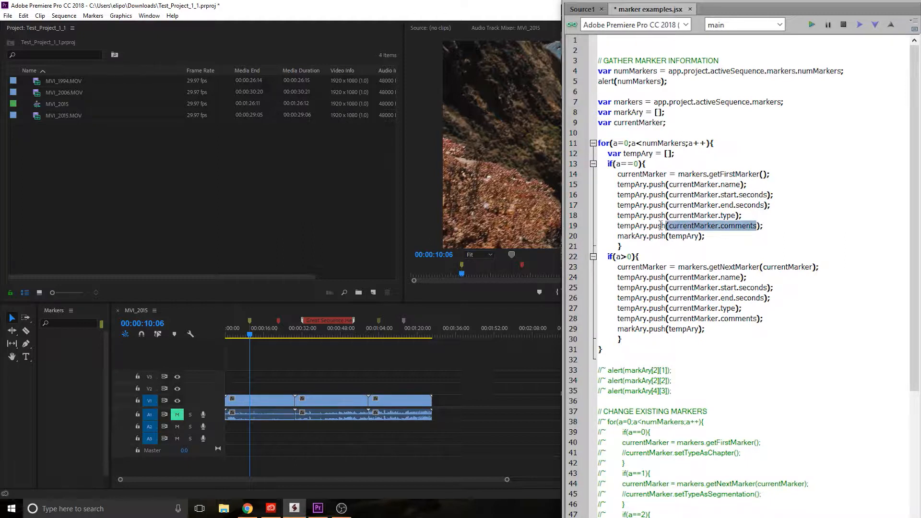
mouse_move(249, 322)
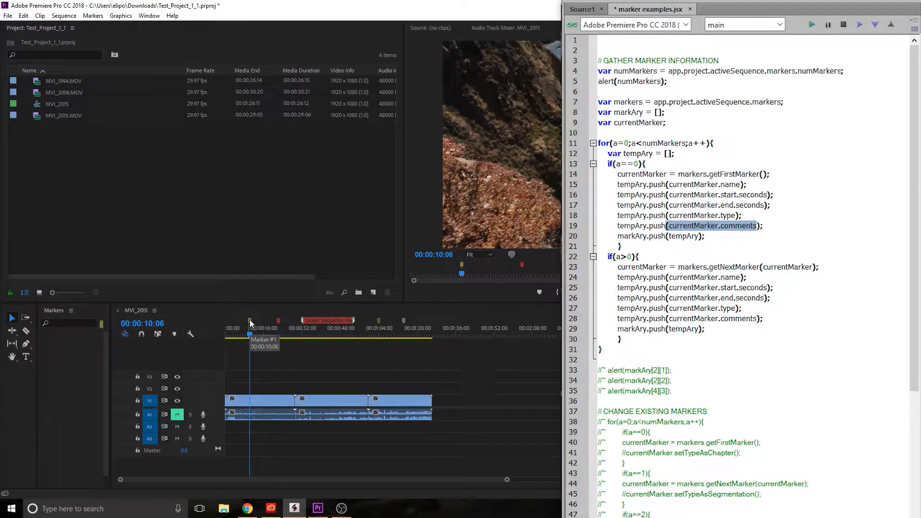
double_click(249, 334)
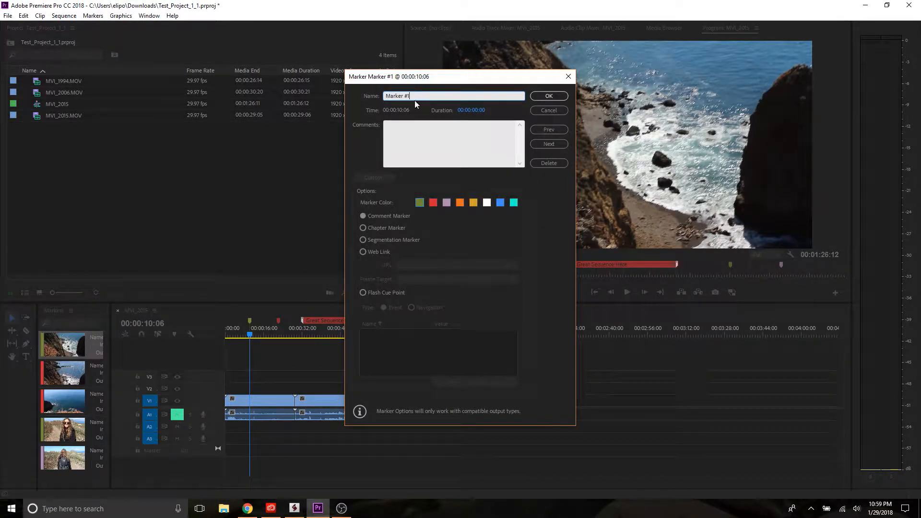
left_click(472, 110)
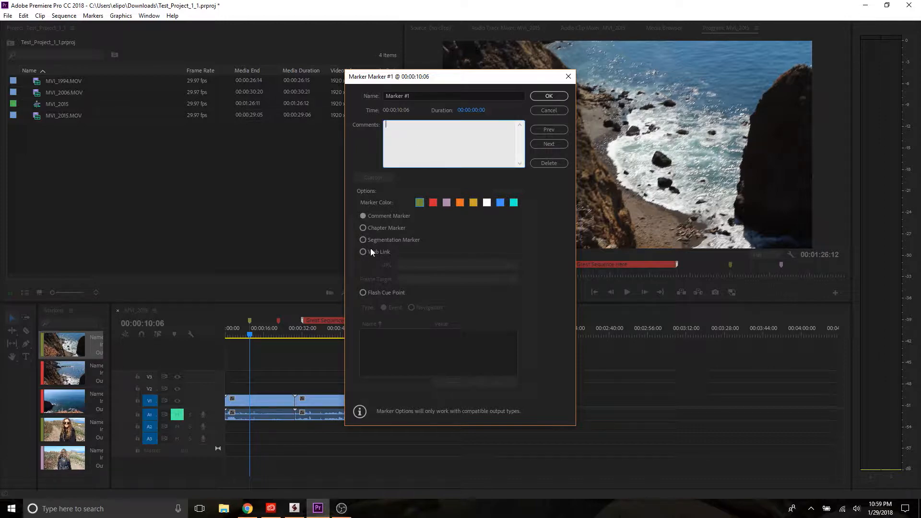
left_click(546, 96)
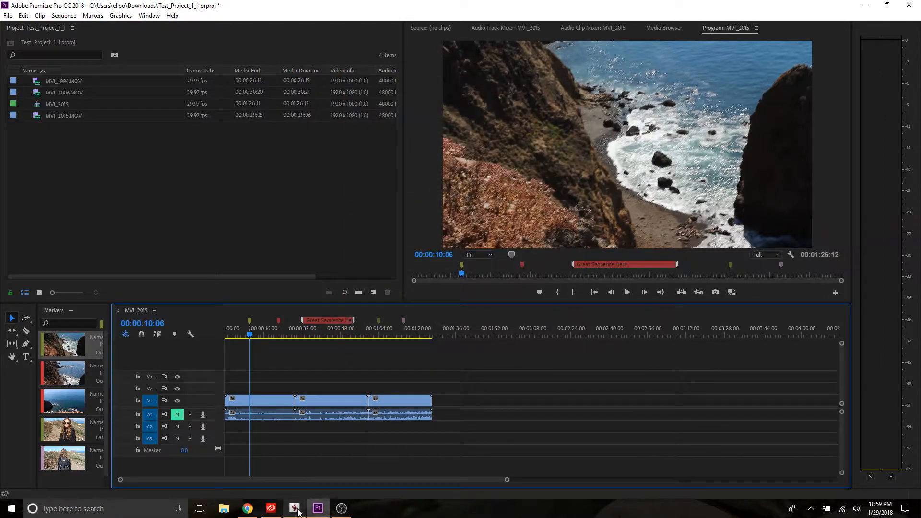
left_click(293, 508)
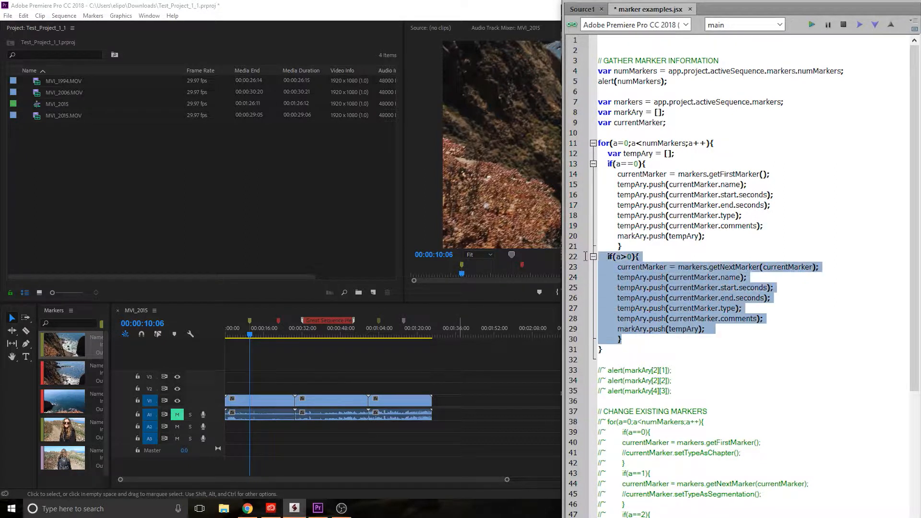
left_click(647, 266)
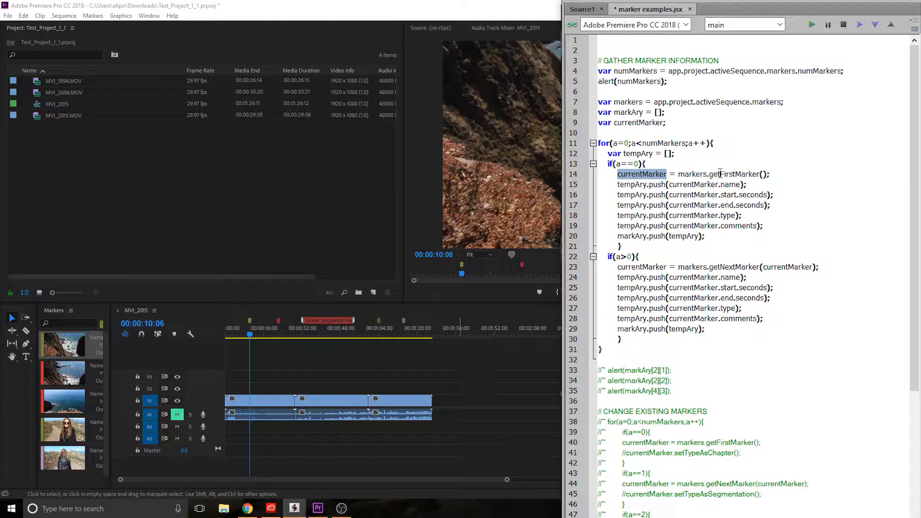
Step: Highlight currentMarker's uses and insert a blank line before the commented alert lines
double_click(640, 266)
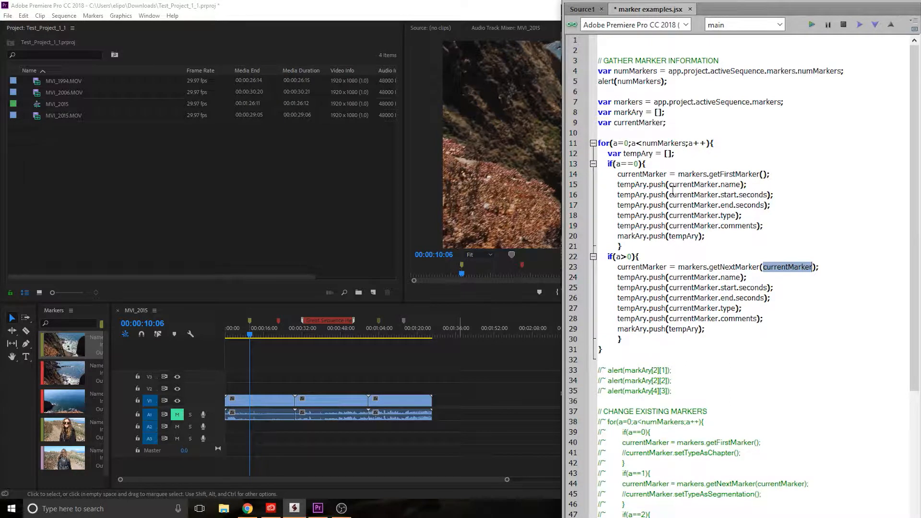
mouse_move(784, 276)
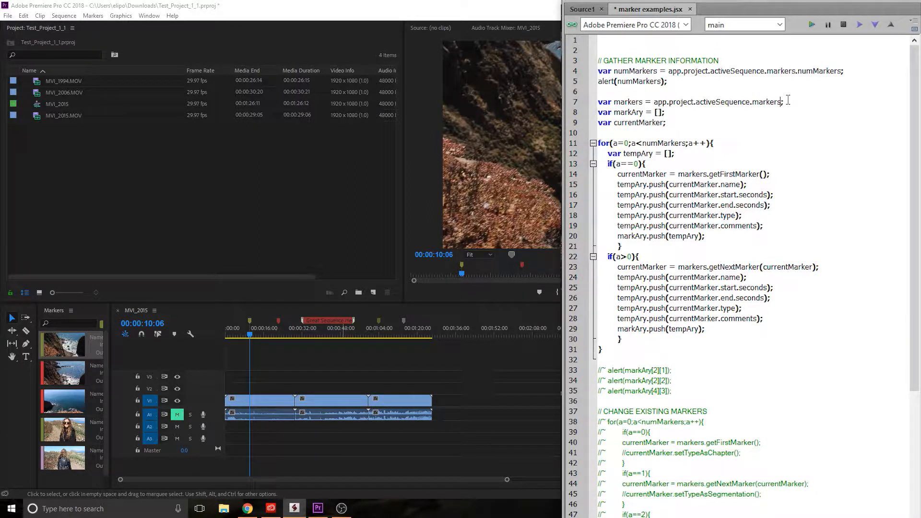
type("[3]")
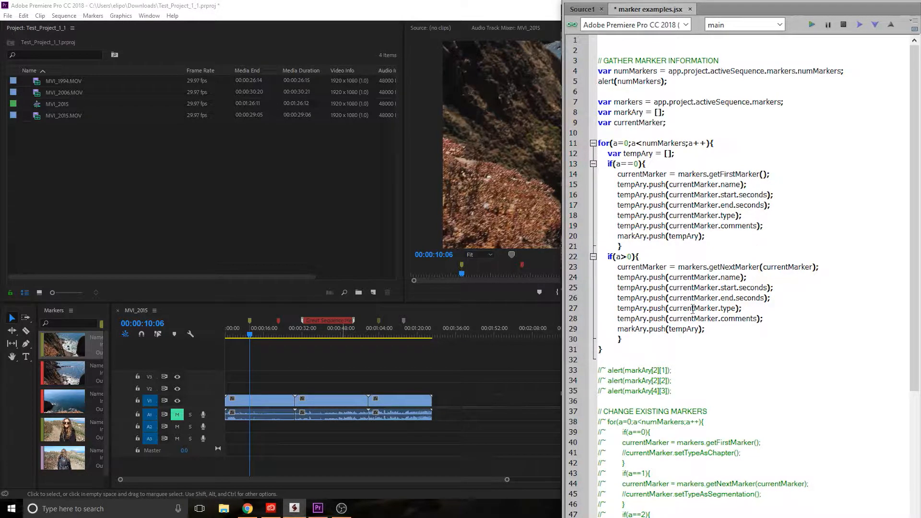
scroll("down", 3)
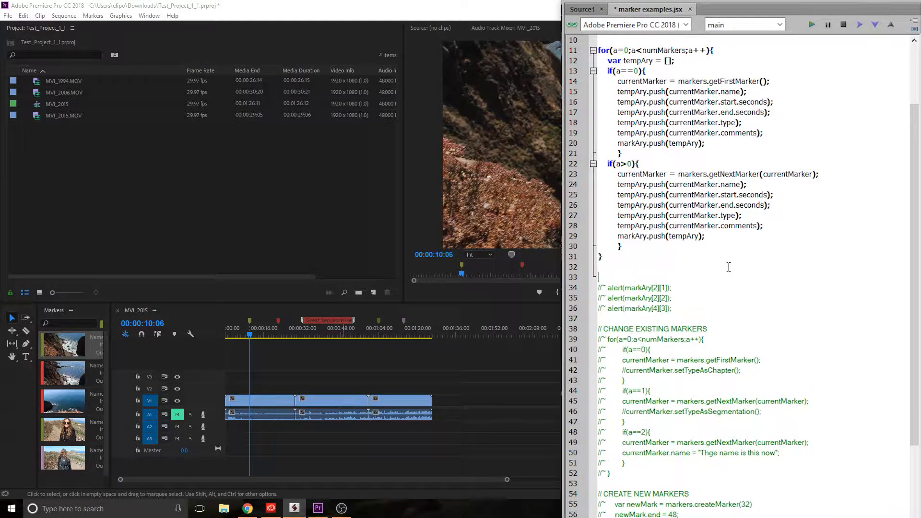
Step: Type alert(markAry); on the empty line after the gathering loop
type("alert(")
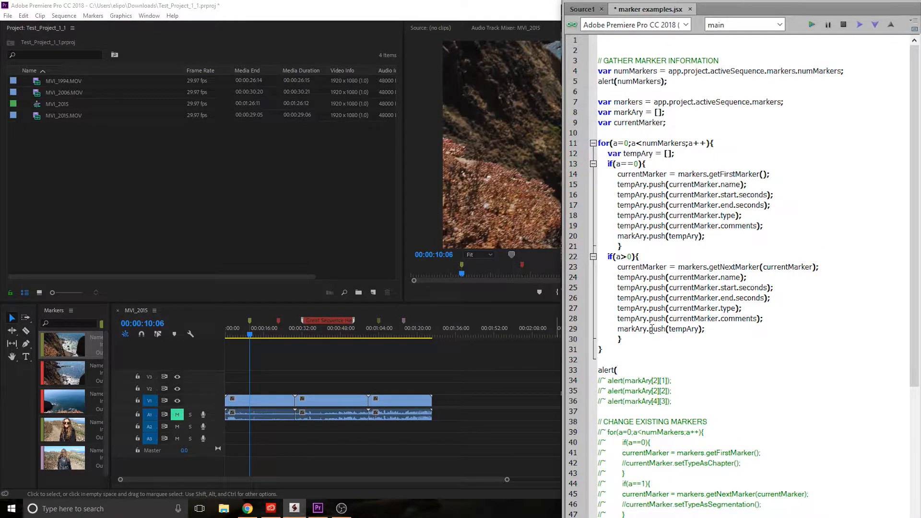
type("mark")
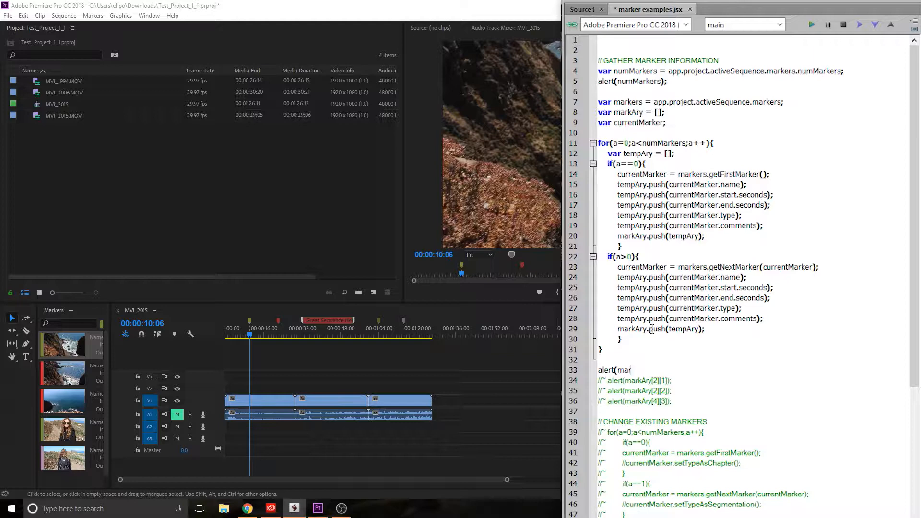
type("kAry);")
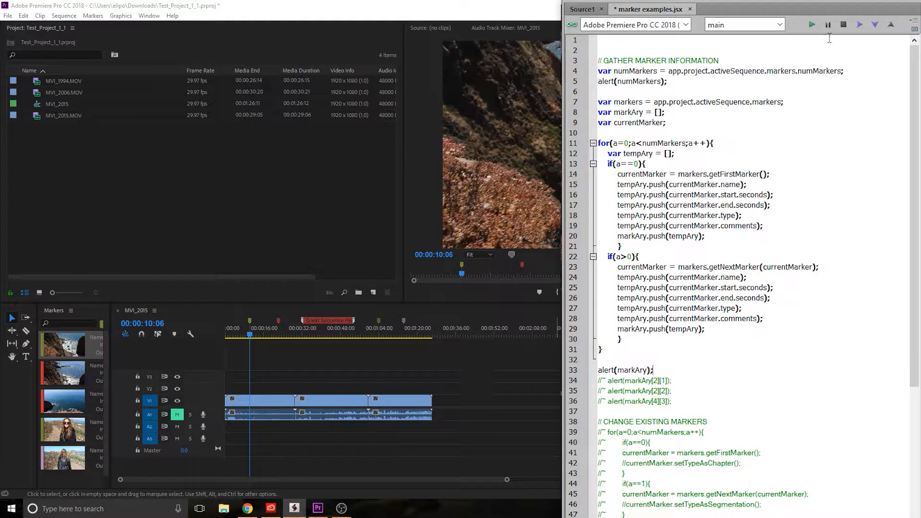
Step: Run the script in Premiere Pro and dismiss the alert listing all marker data
left_click(811, 24)
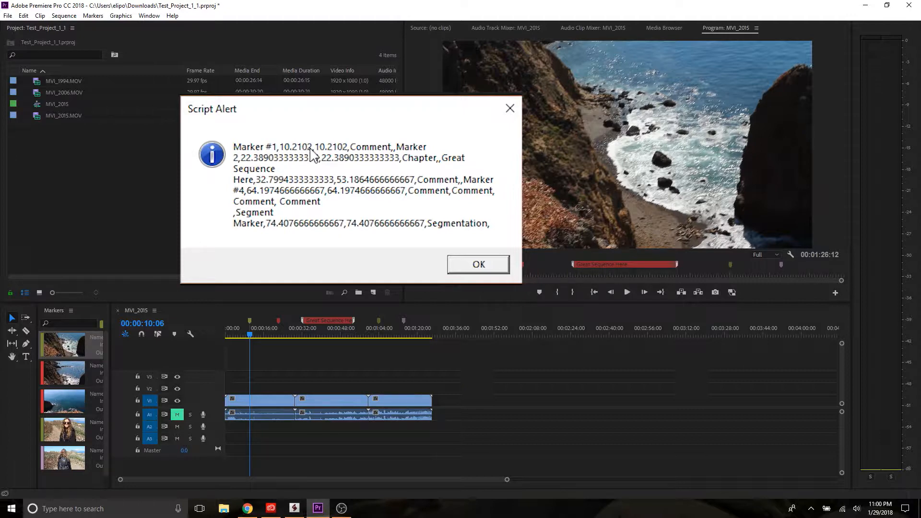
mouse_move(265, 369)
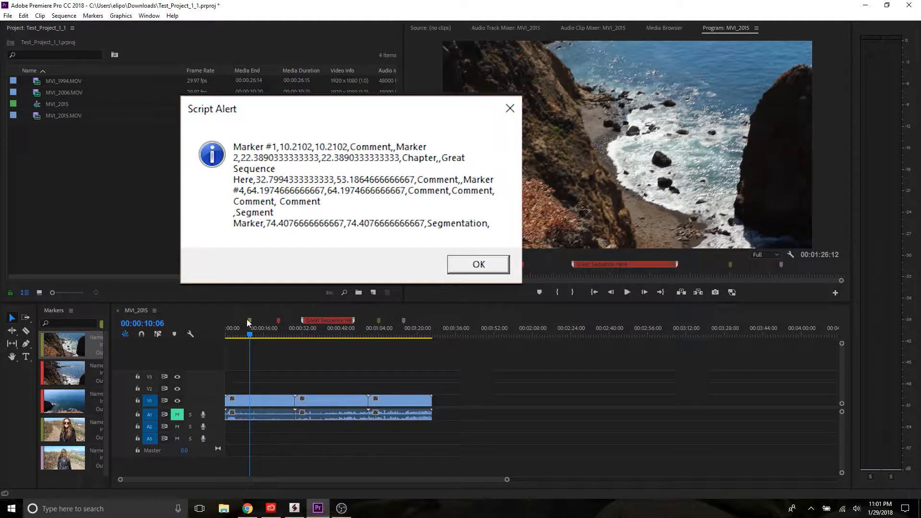
mouse_move(463, 230)
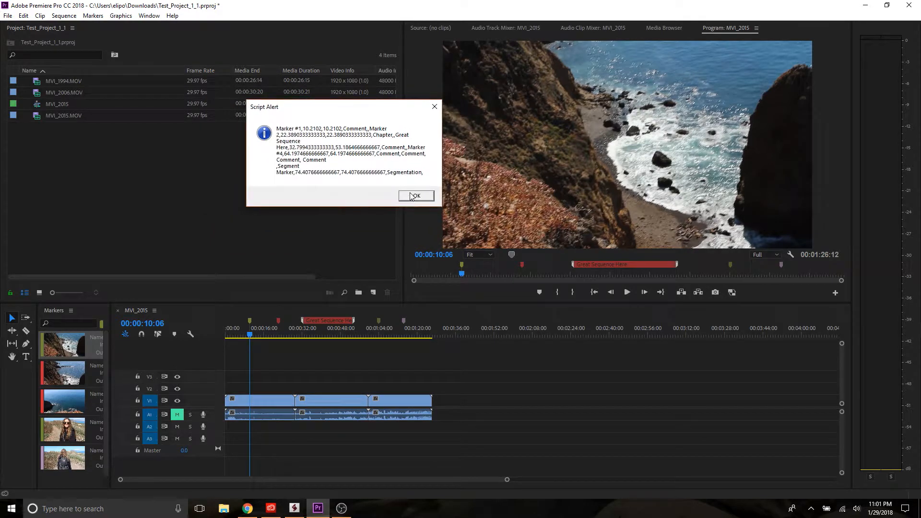
left_click(415, 196)
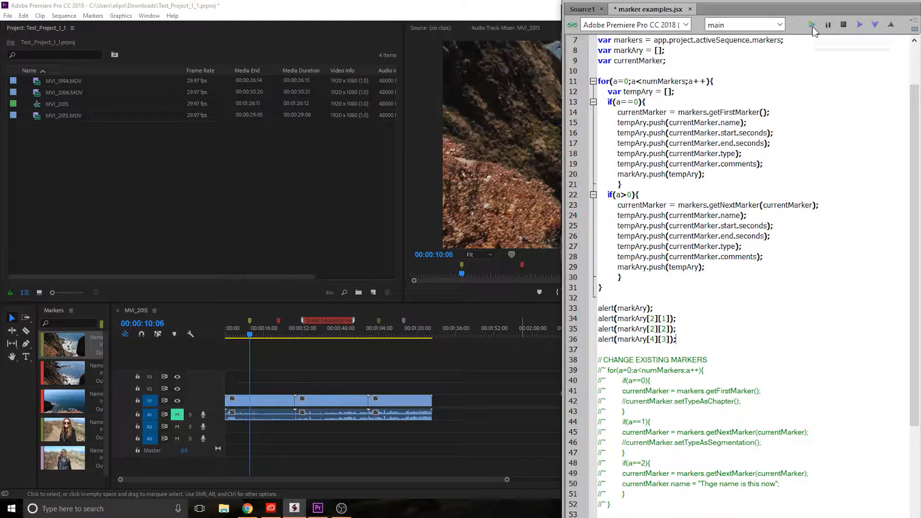
Step: Rerun the script, dismiss alerts showing 32.79, 53.18 and Segmentation, and close the Segment Marker
left_click(812, 24)
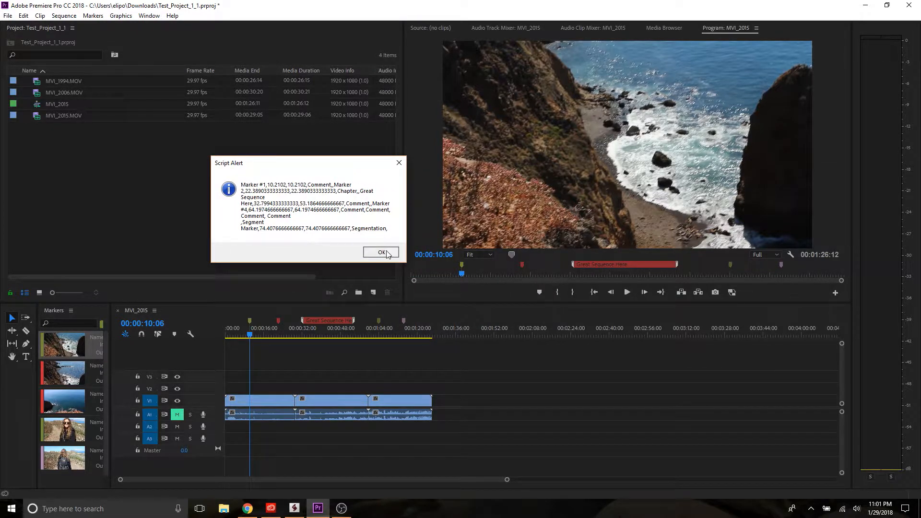
left_click(380, 252)
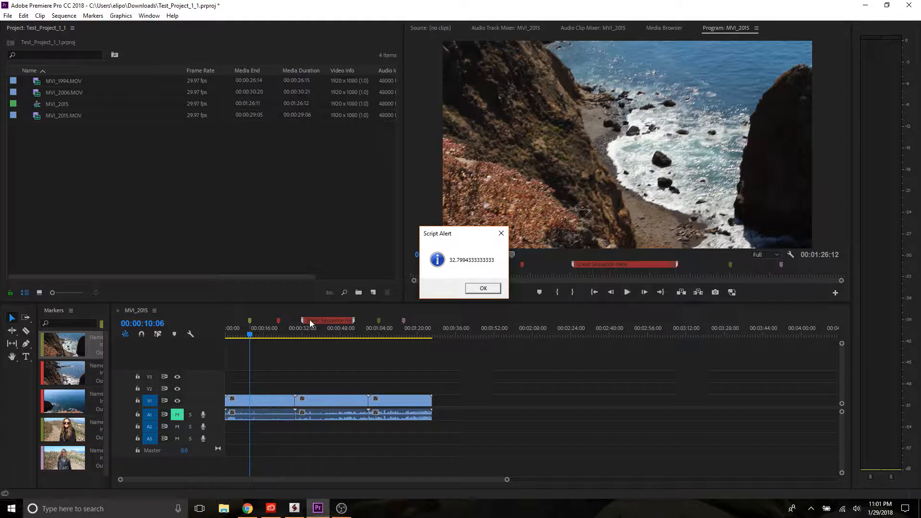
left_click(483, 288)
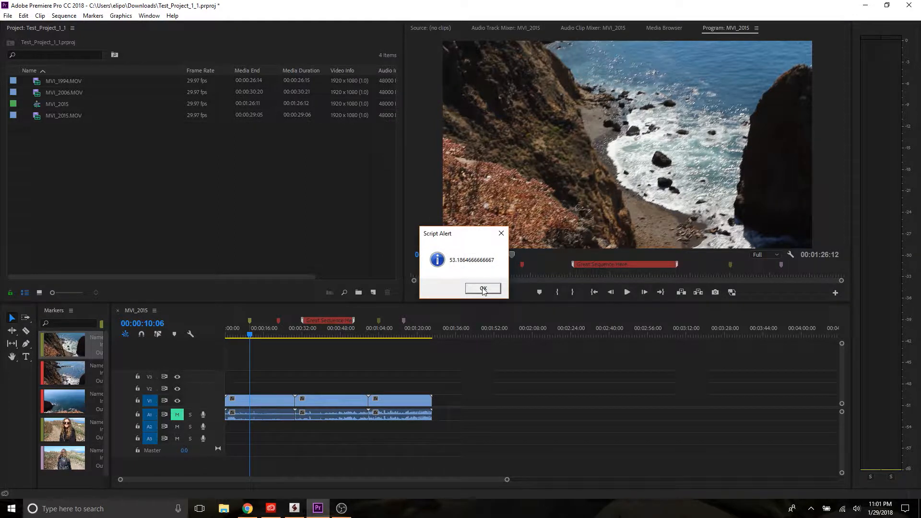
left_click(483, 288)
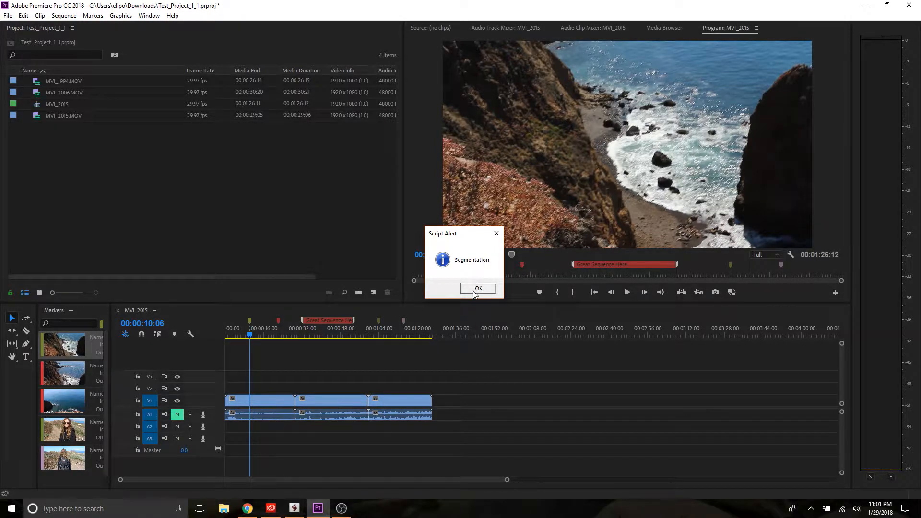
left_click(477, 288)
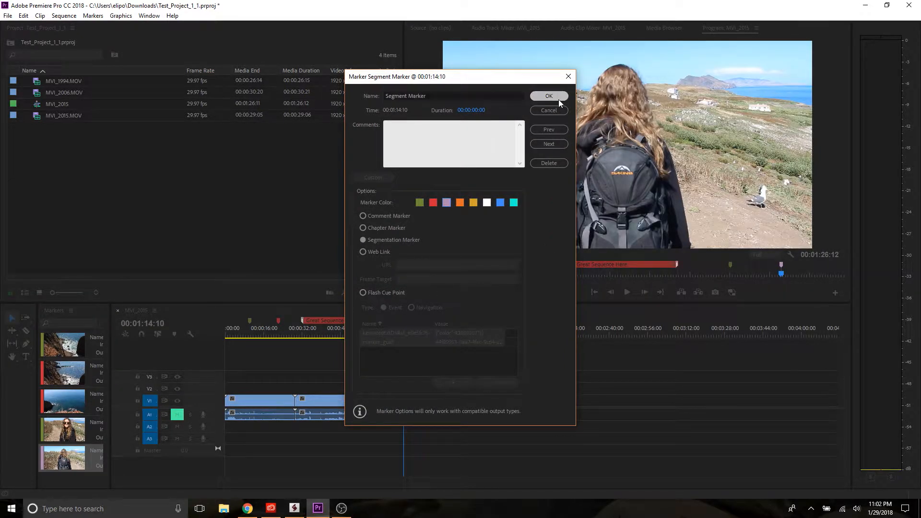
left_click(548, 96)
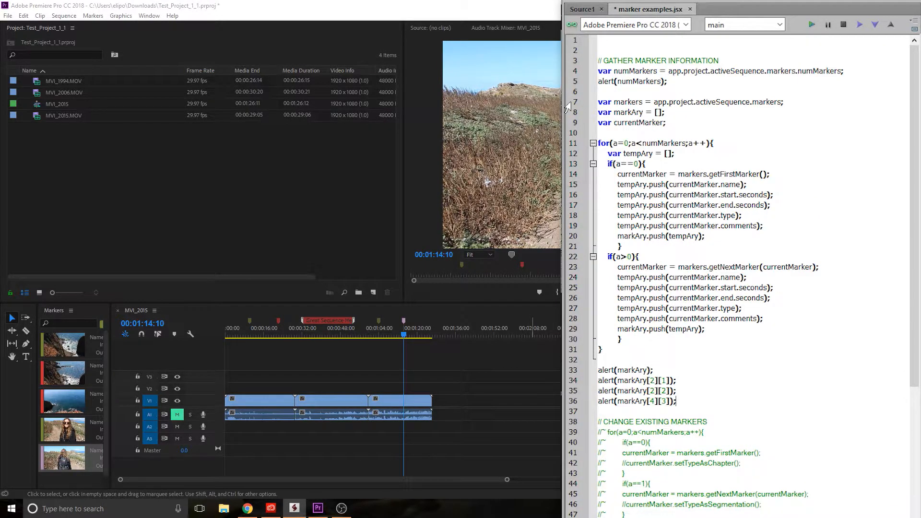
Step: Comment out the four alert lines and gathering loop, and uncomment the change-markers loop
left_click_drag(598, 380, 676, 401)
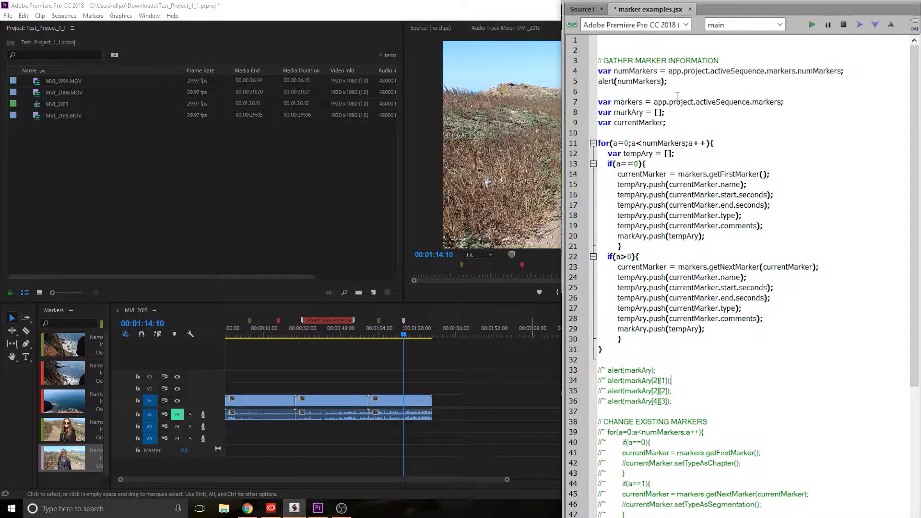
double_click(631, 81)
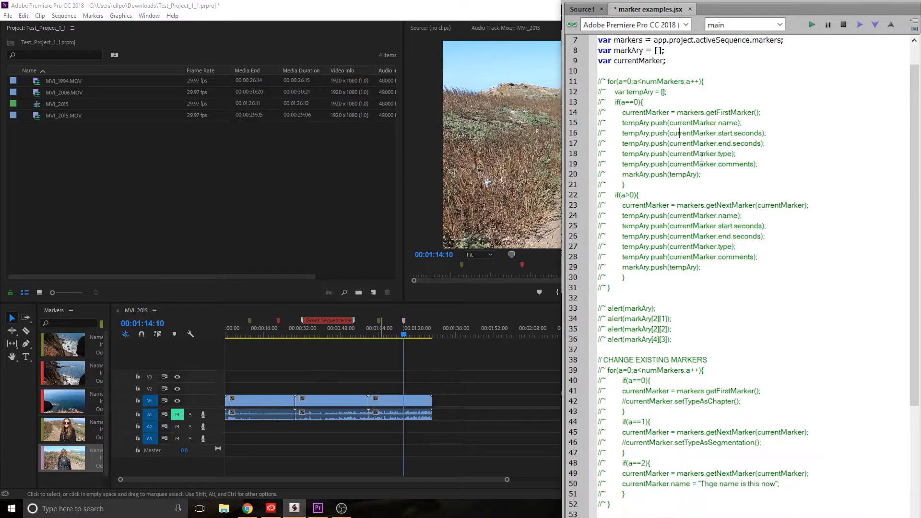
scroll("down", 3)
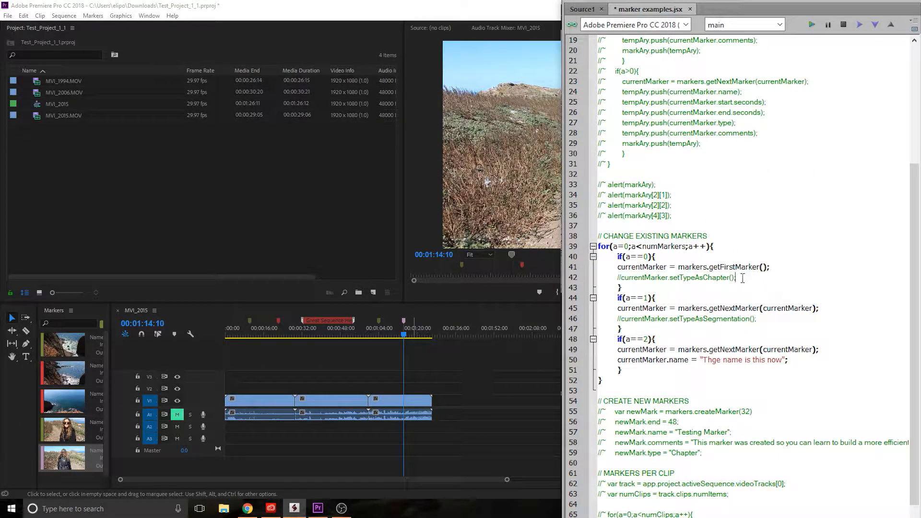
Step: Uncomment the setTypeAsChapter and setTypeAsSegmentation lines in the change-markers loop
double_click(674, 278)
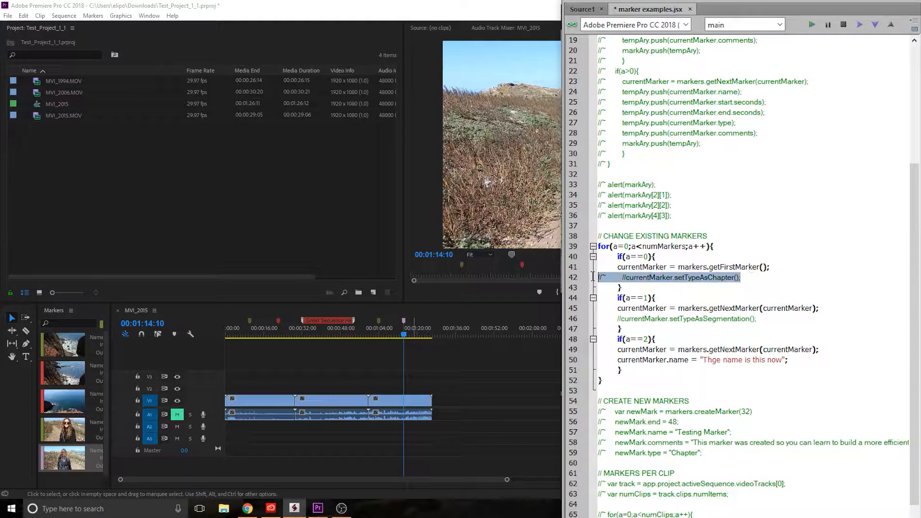
left_click(629, 287)
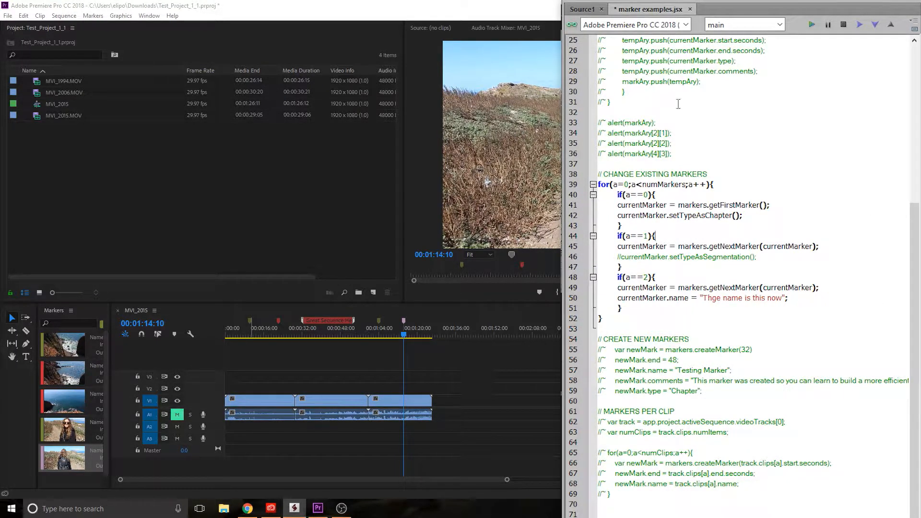
double_click(635, 236)
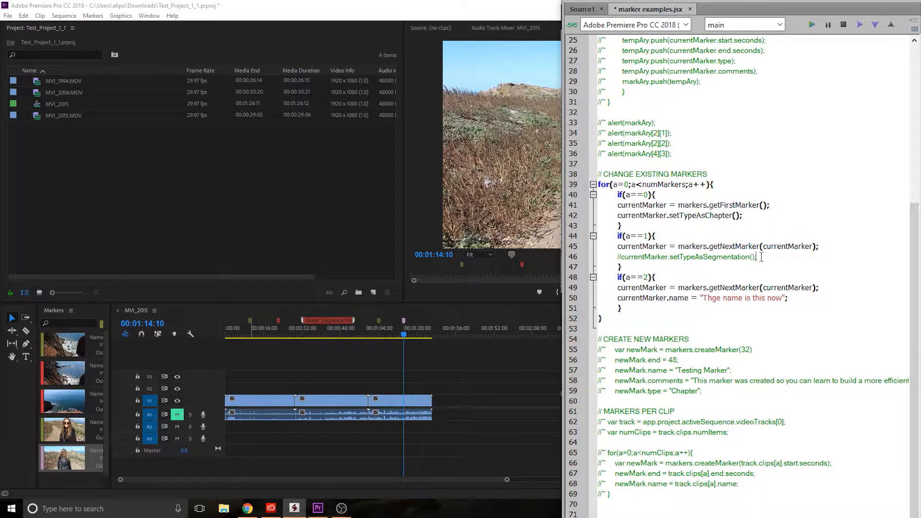
double_click(687, 257)
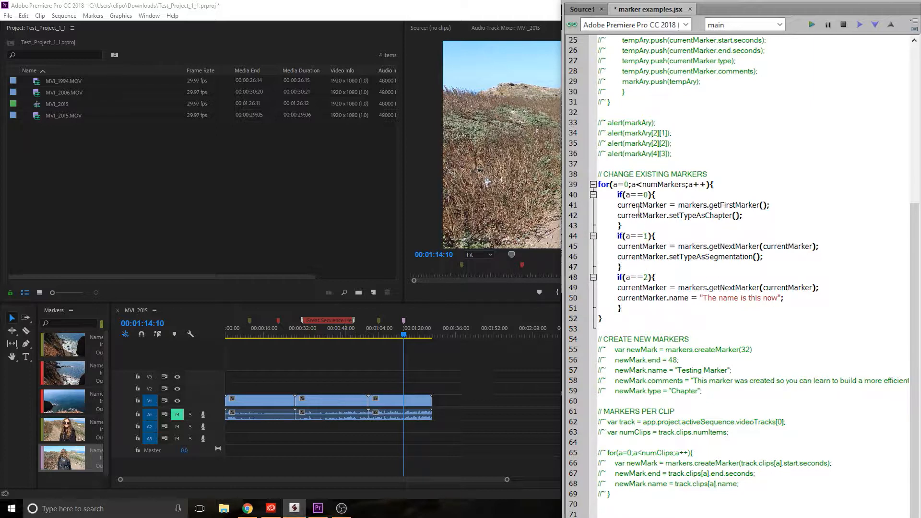
Step: Highlight currentMarker in each branch of the change-markers loop
double_click(642, 204)
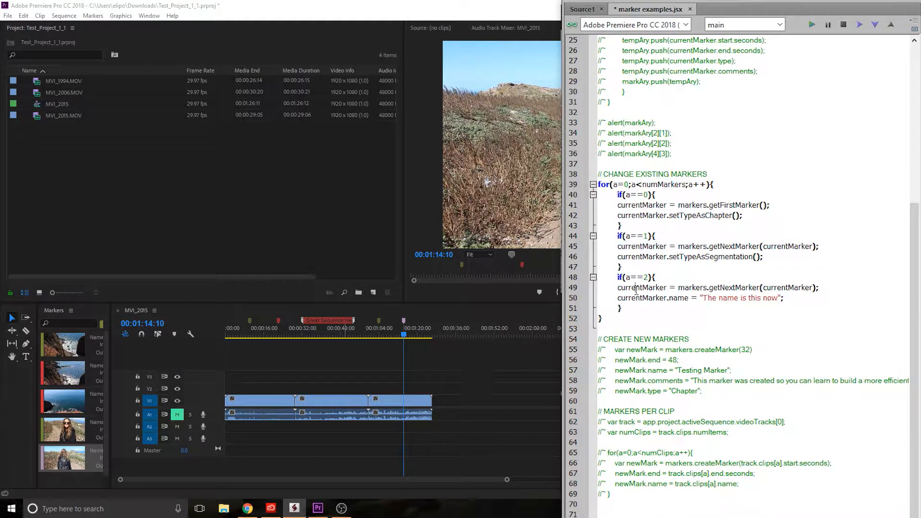
double_click(641, 246)
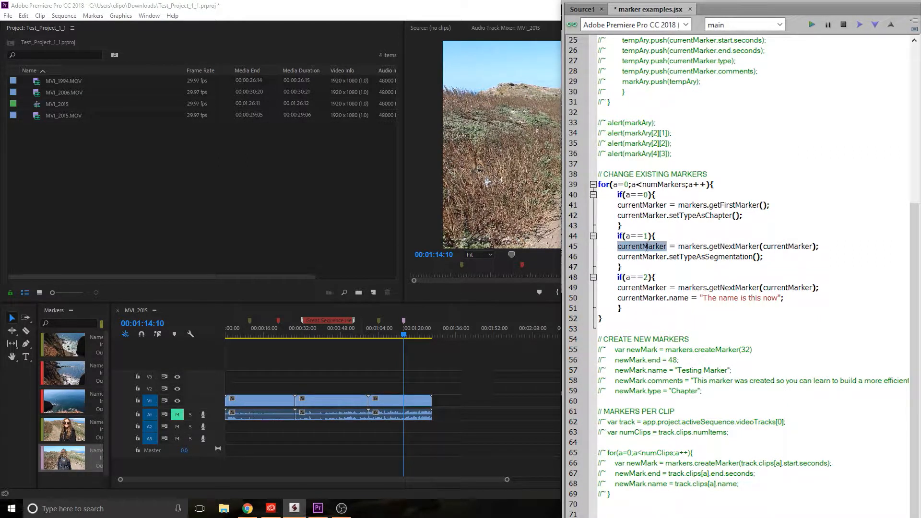
double_click(641, 204)
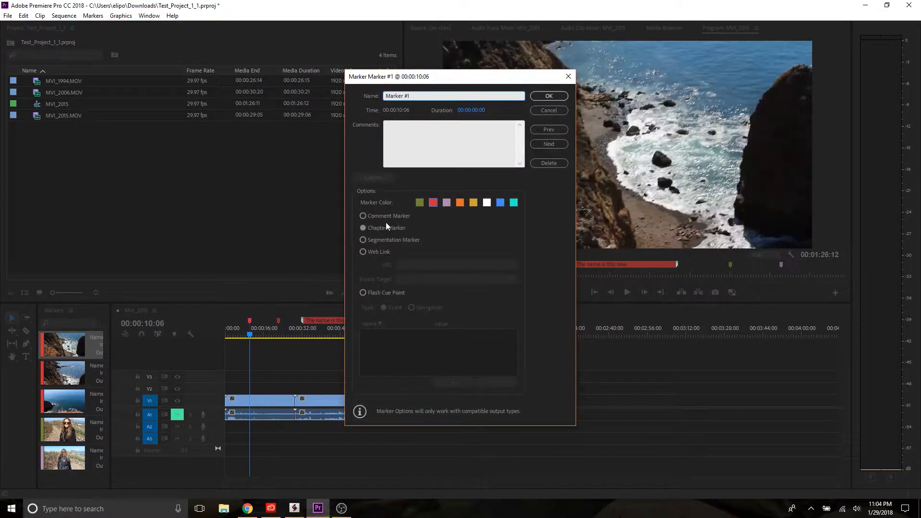
Step: Review the second marker's details and the renamed marker 'The name is this now'
left_click(547, 96)
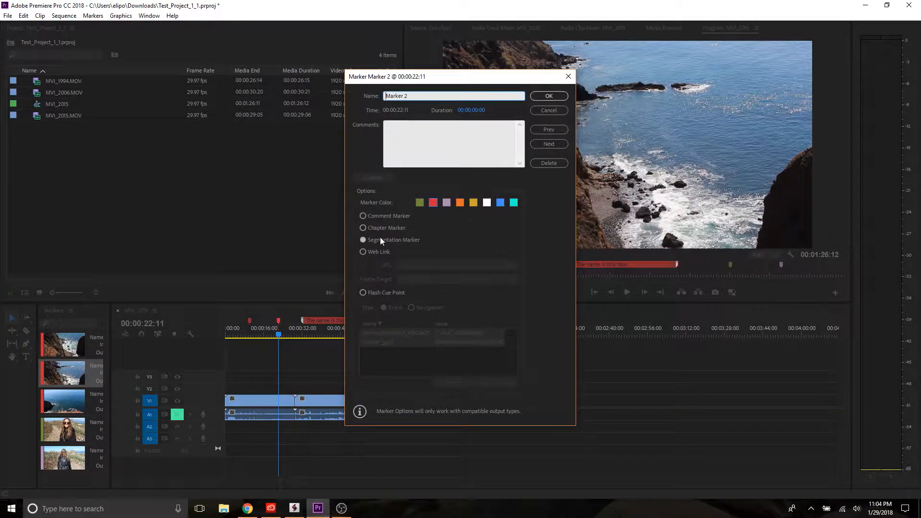
left_click(547, 96)
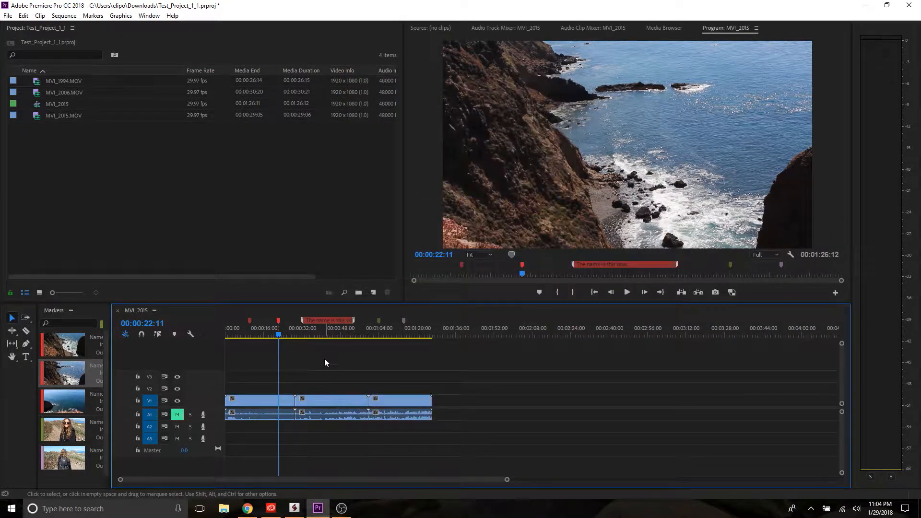
double_click(327, 319)
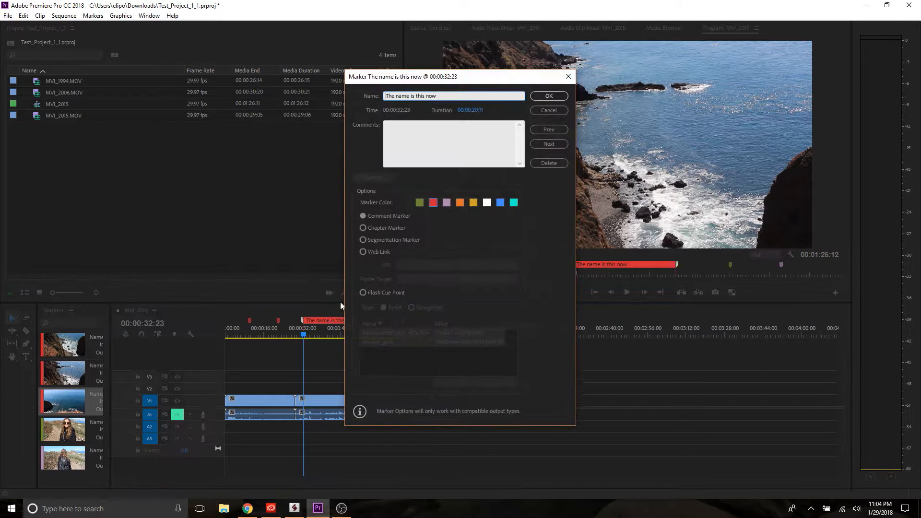
left_click(548, 96)
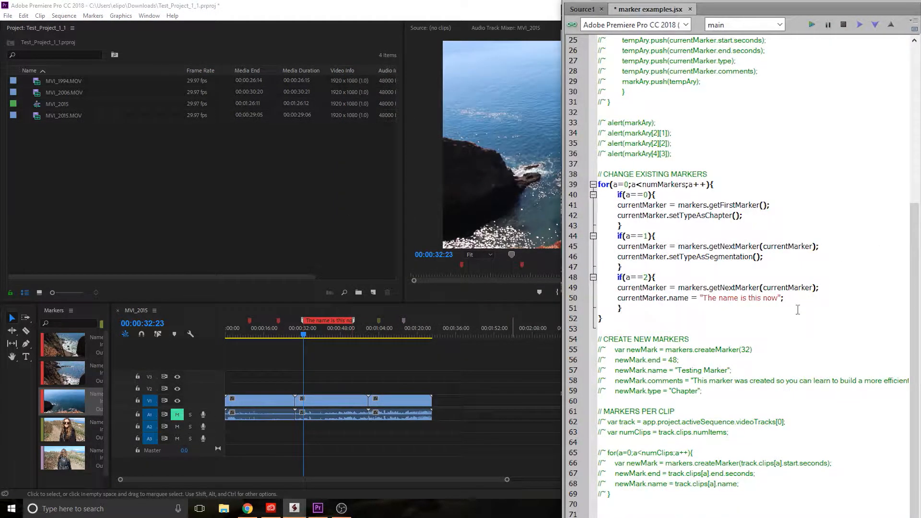
Step: Select the CHANGE EXISTING MARKERS loop lines and comment them out with Ctrl+/
triple_click(693, 297)
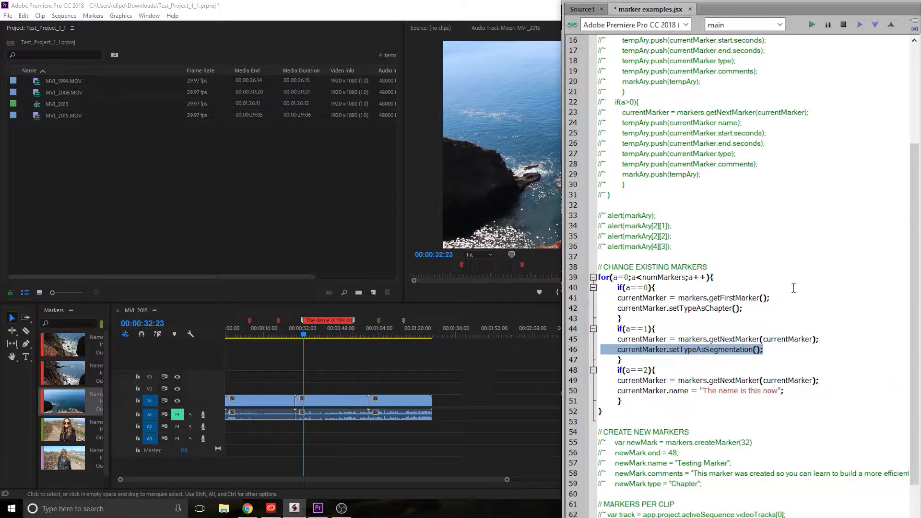
left_click(698, 390)
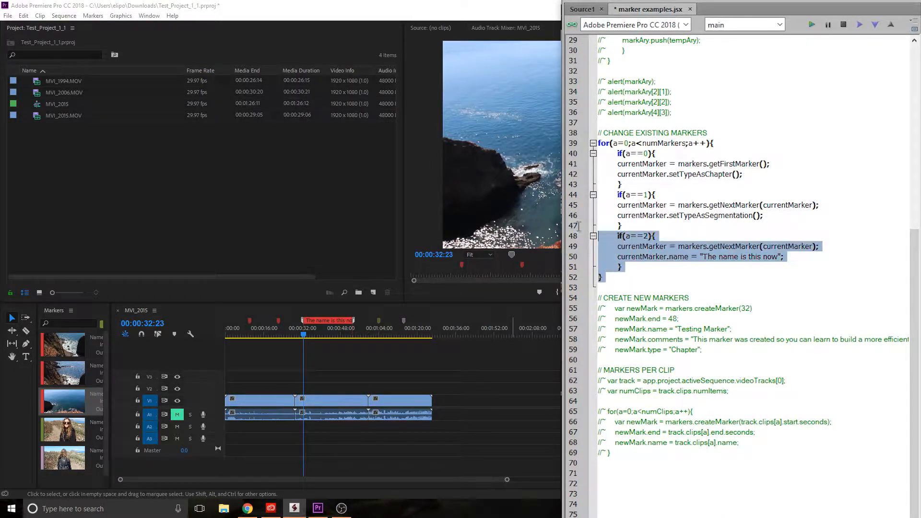
key("ctrl+/")
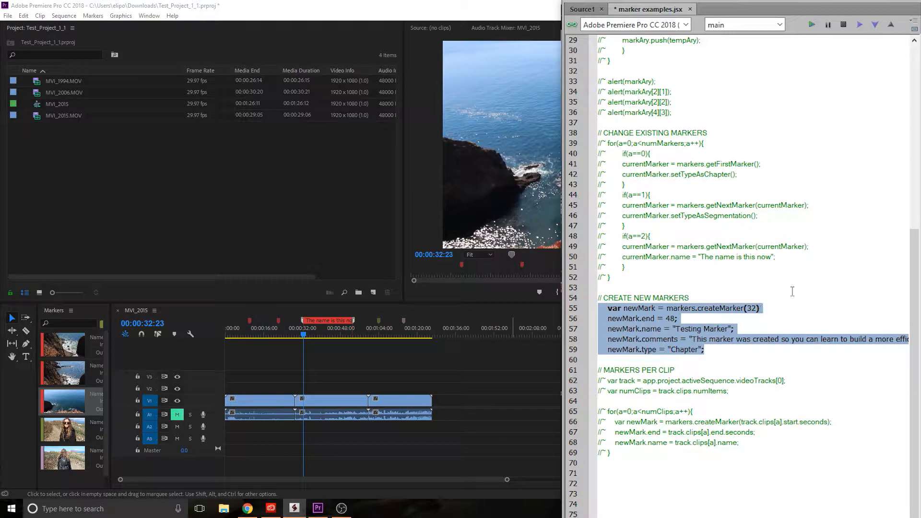
Step: Review the uncommented create-new-markers code and select createMarker's 32-second start value
left_click(793, 292)
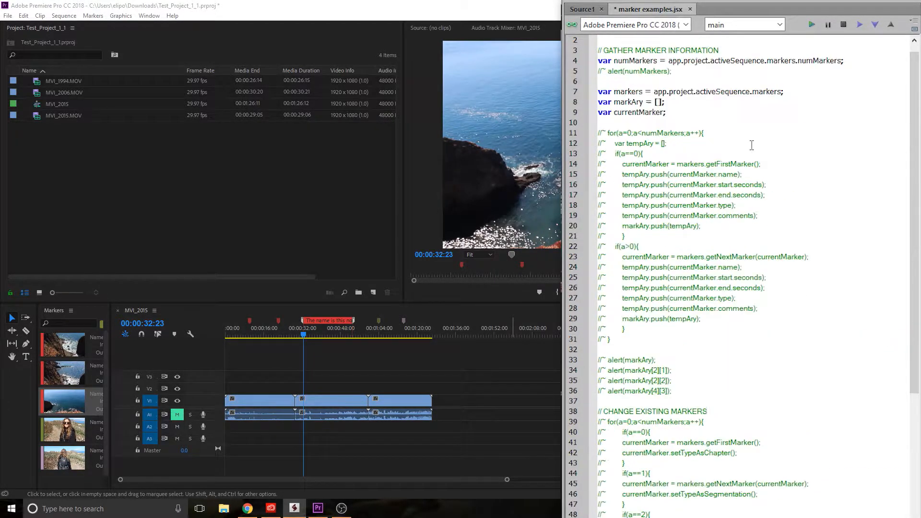
scroll("down", 3)
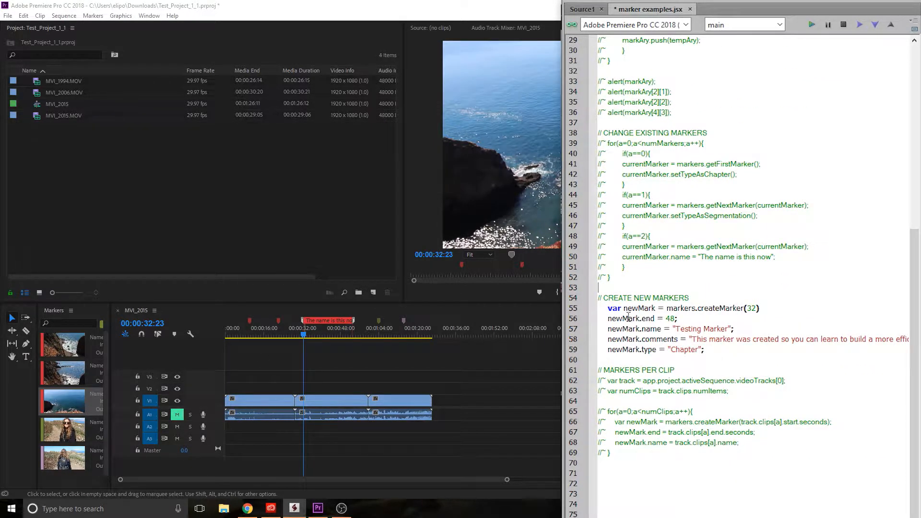
double_click(638, 307)
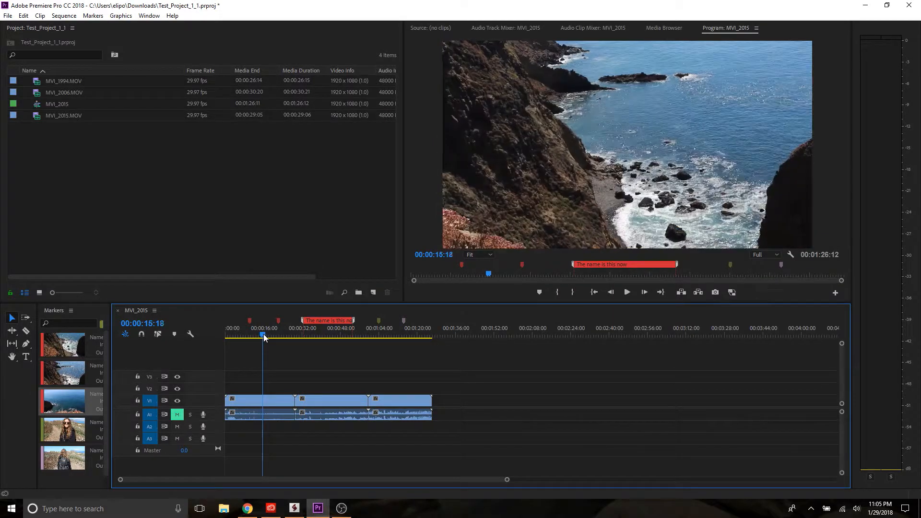
left_click(293, 508)
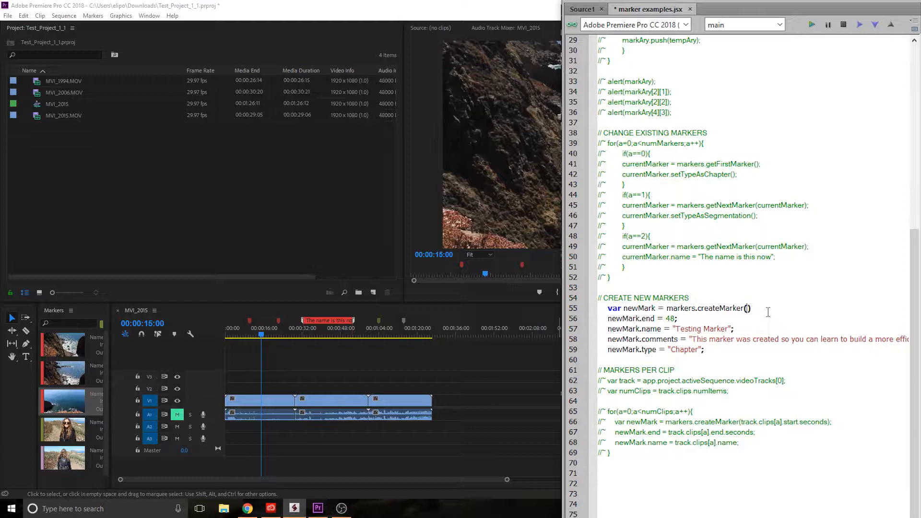
Step: Change the createMarker start time from 32 to 15 and run the script
type("15")
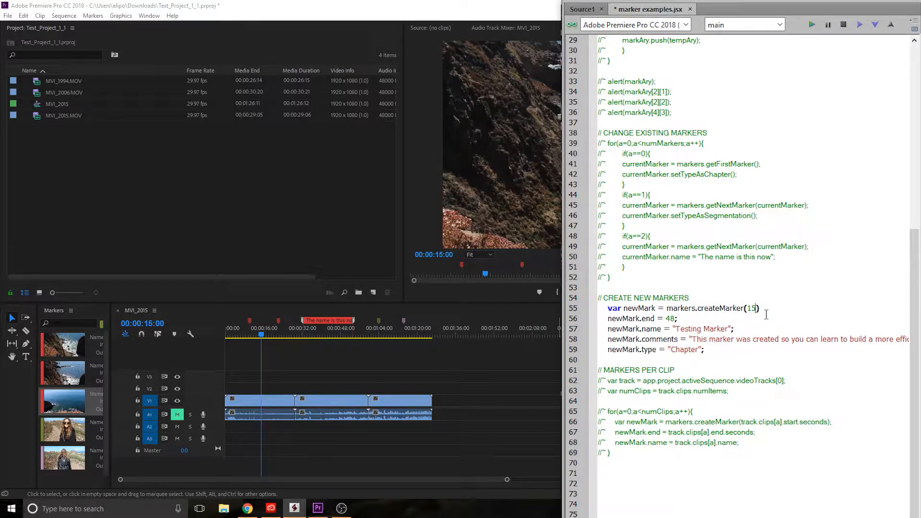
double_click(639, 308)
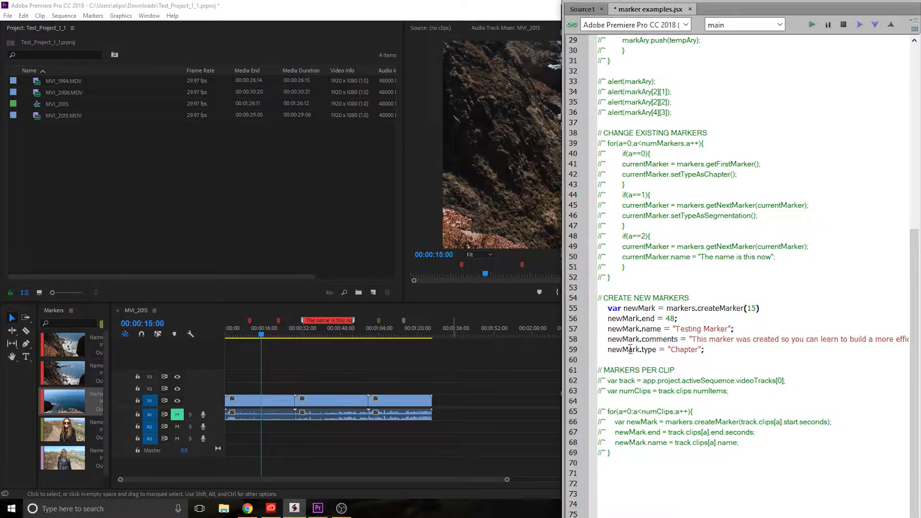
double_click(685, 349)
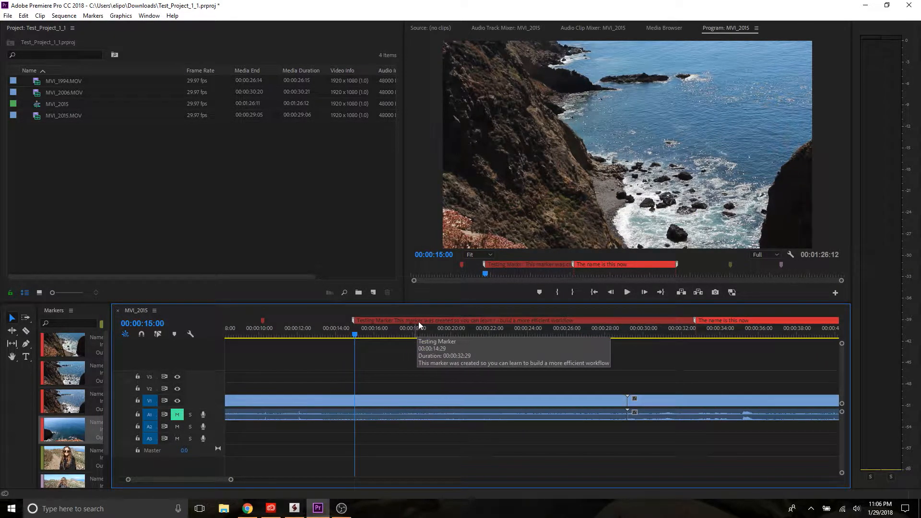
mouse_move(387, 324)
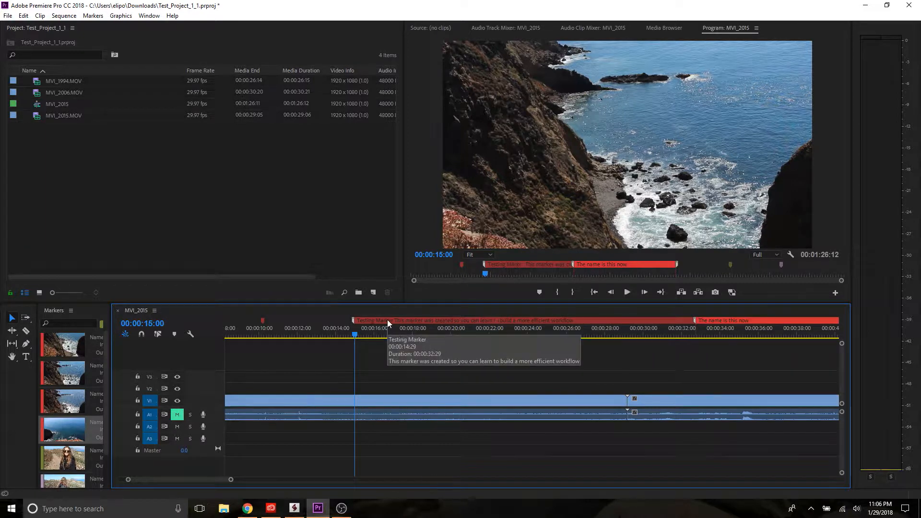
Step: Inspect the Testing Marker's details in Premiere, confirm it, and return to ExtendScript Toolkit
double_click(371, 320)
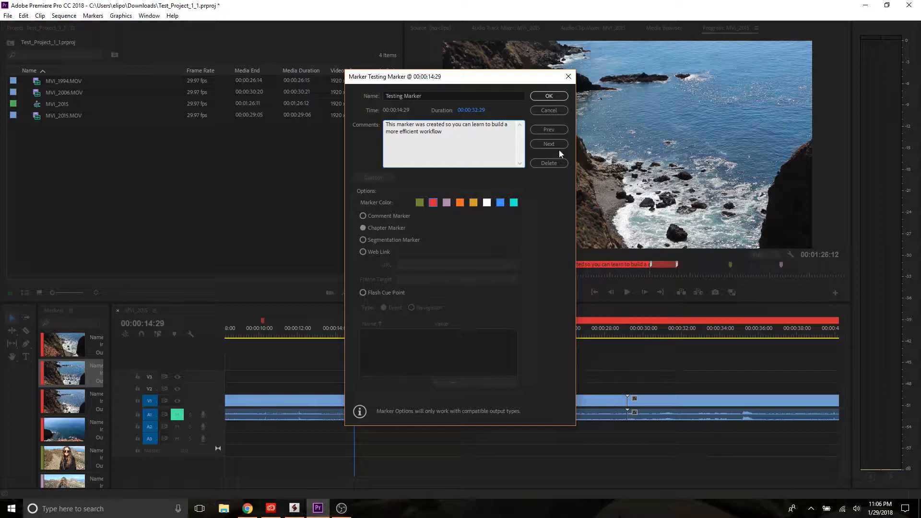
left_click(548, 96)
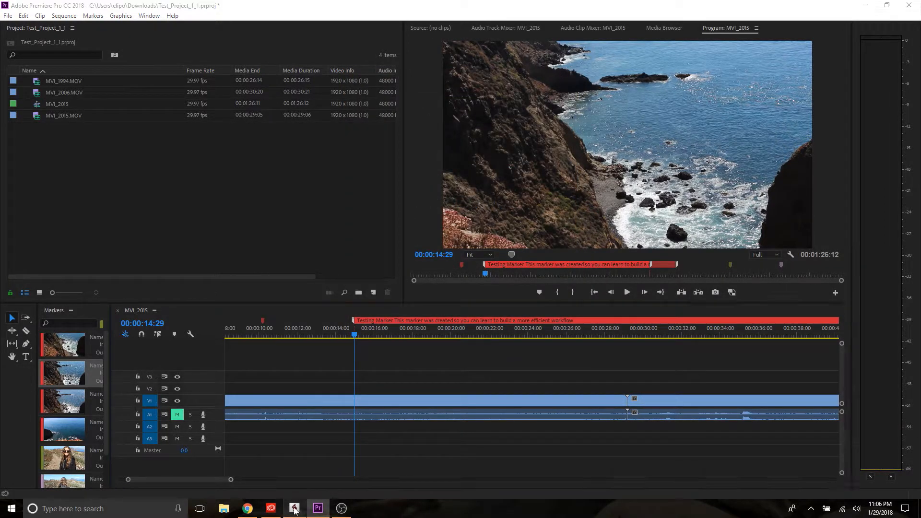
left_click(293, 508)
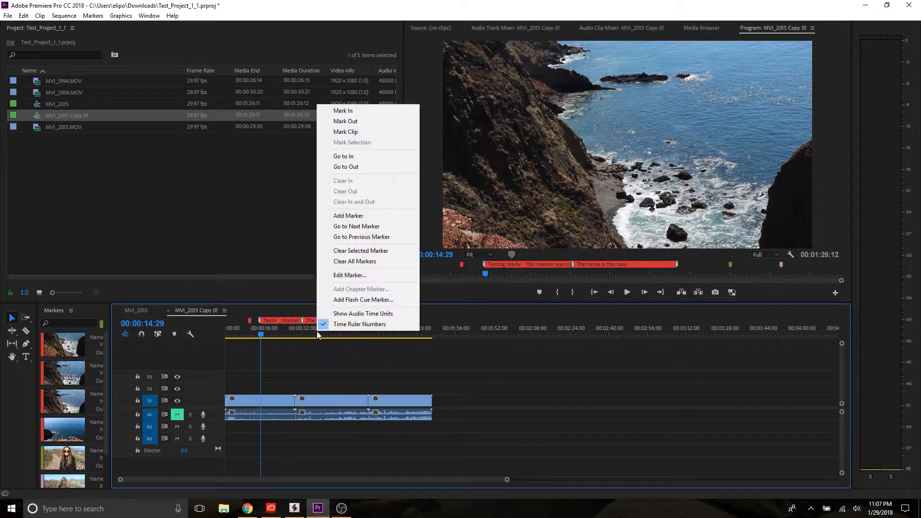
mouse_move(360, 237)
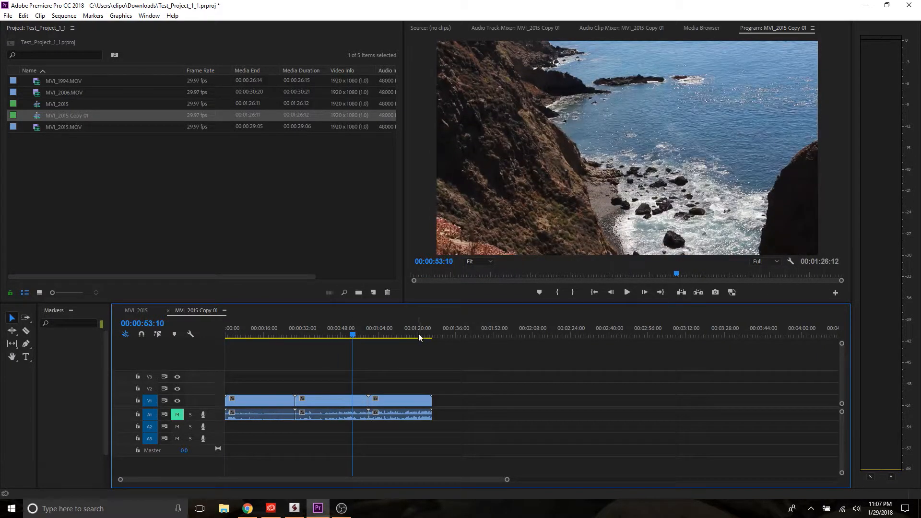
Step: Move the playhead along the marker-free MVI_2015 Copy 01 sequence
left_click(403, 334)
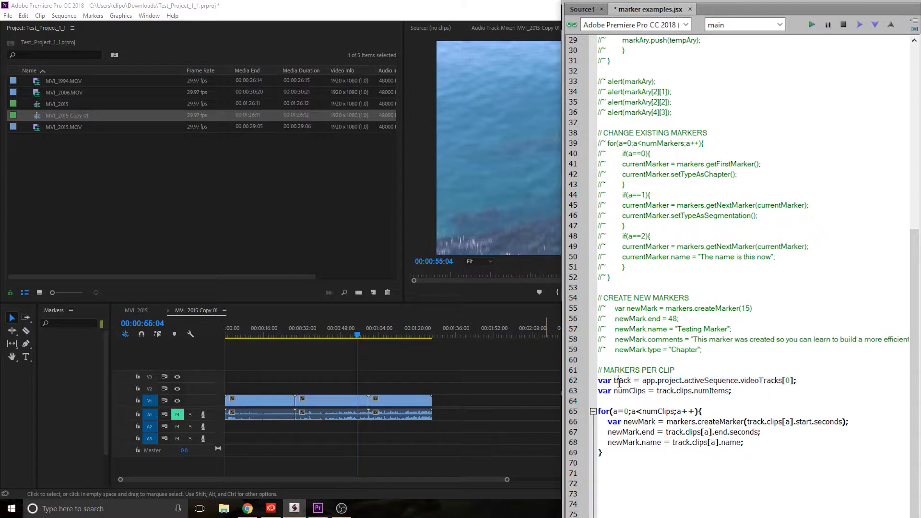
Step: Check the track and numClips variables in the markers-per-clip loop
double_click(620, 380)
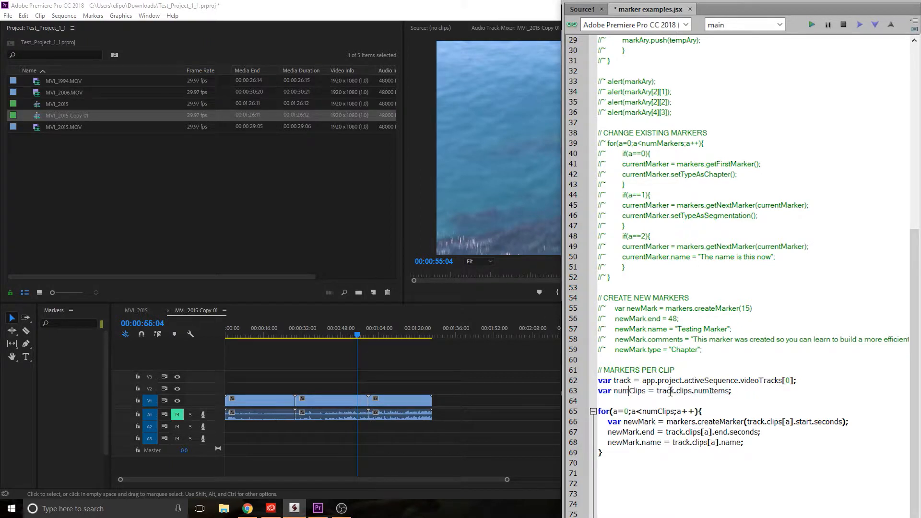
double_click(708, 390)
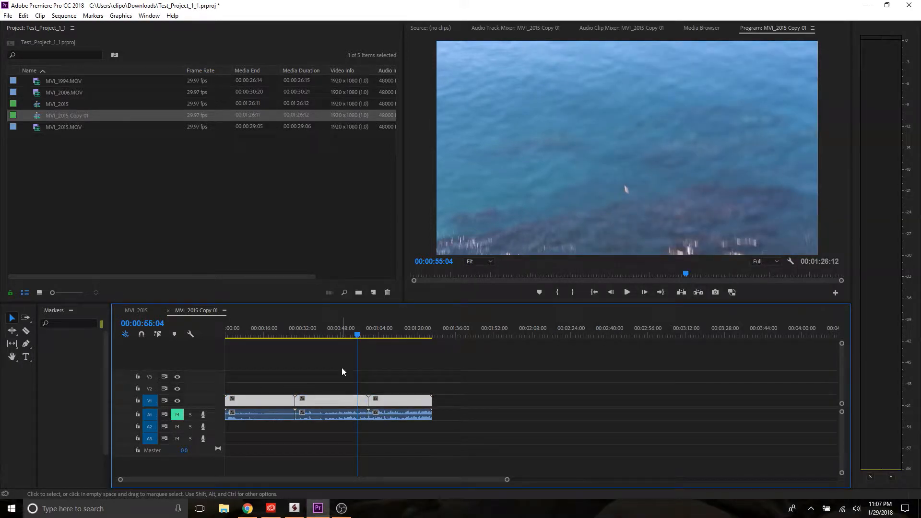
left_click(293, 508)
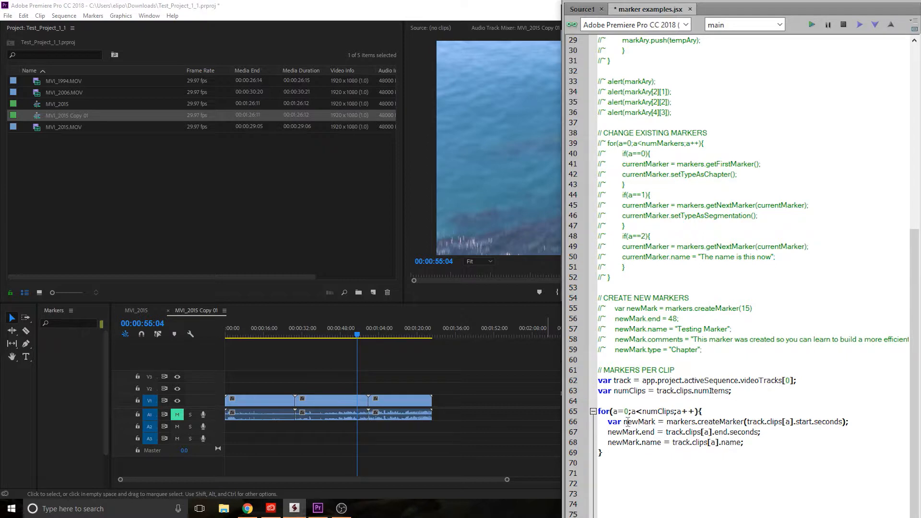
double_click(639, 421)
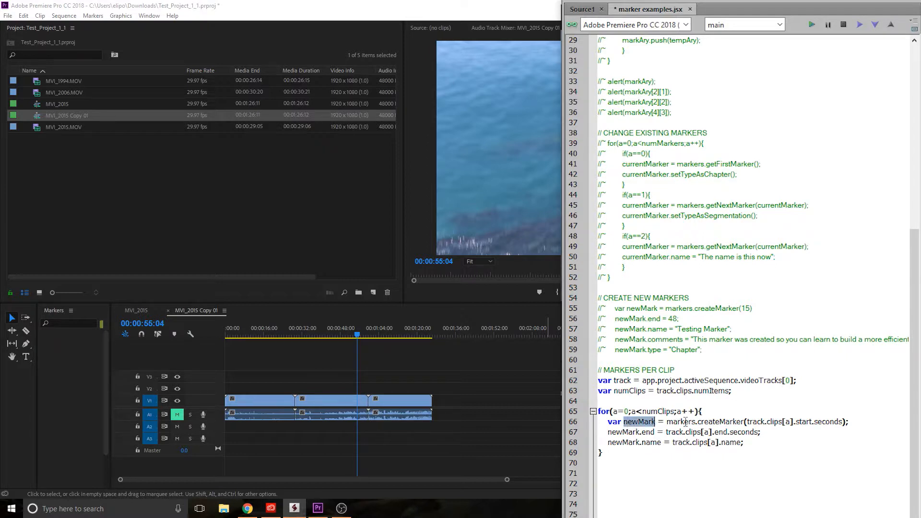
double_click(679, 421)
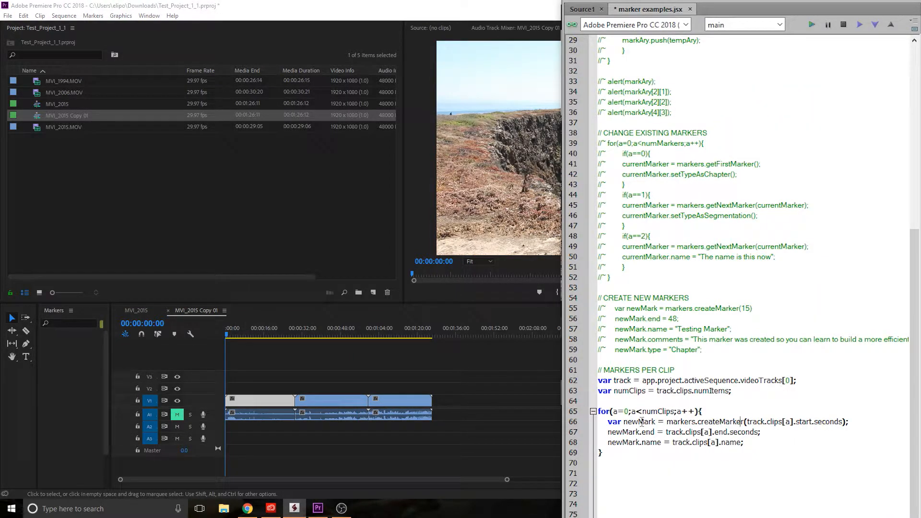
double_click(638, 421)
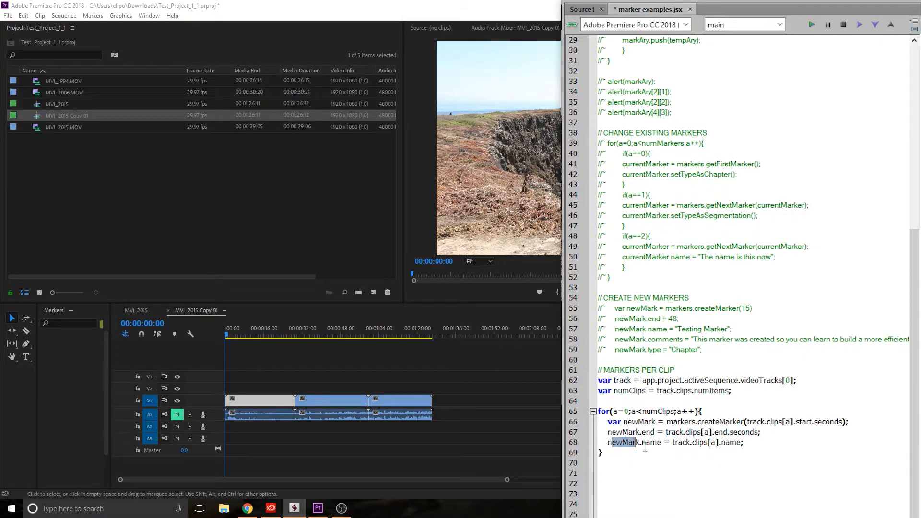
left_click_drag(609, 442, 728, 442)
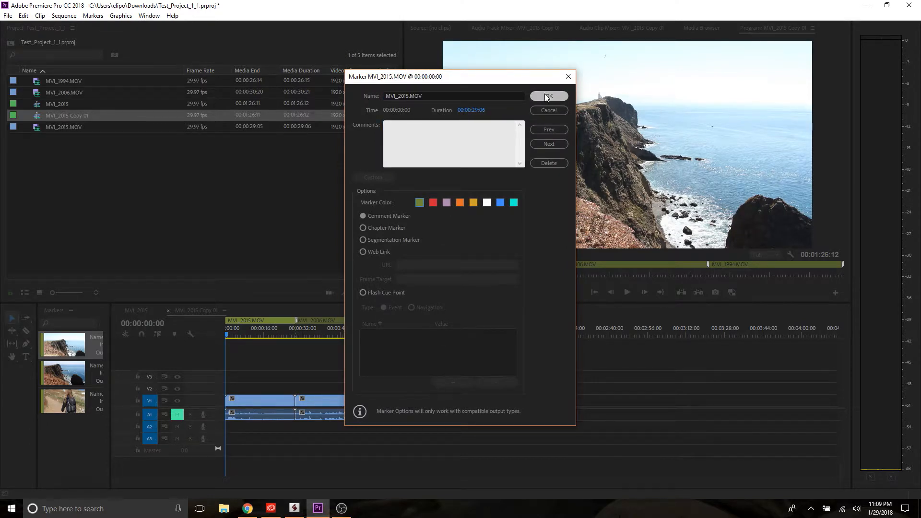
Step: Close the MVI_2015.MOV clip marker details and return to ExtendScript Toolkit
left_click(547, 97)
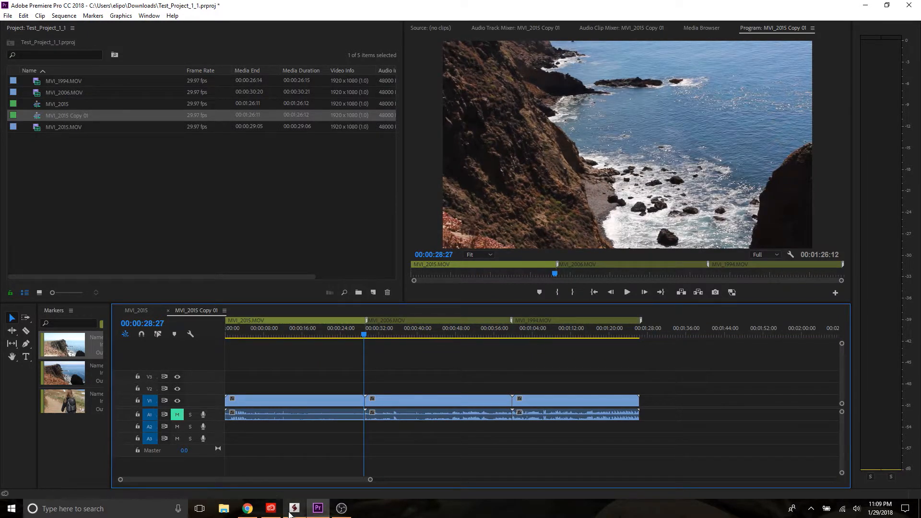
left_click(293, 508)
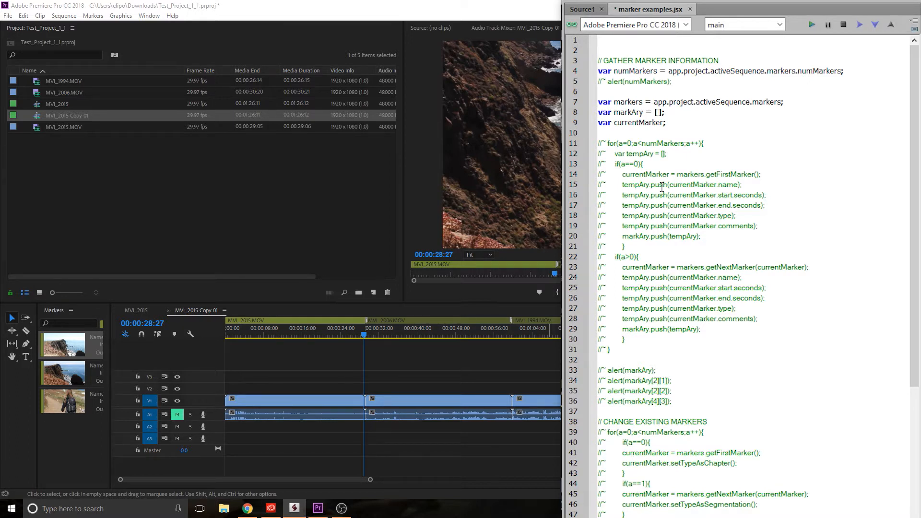
mouse_move(618, 163)
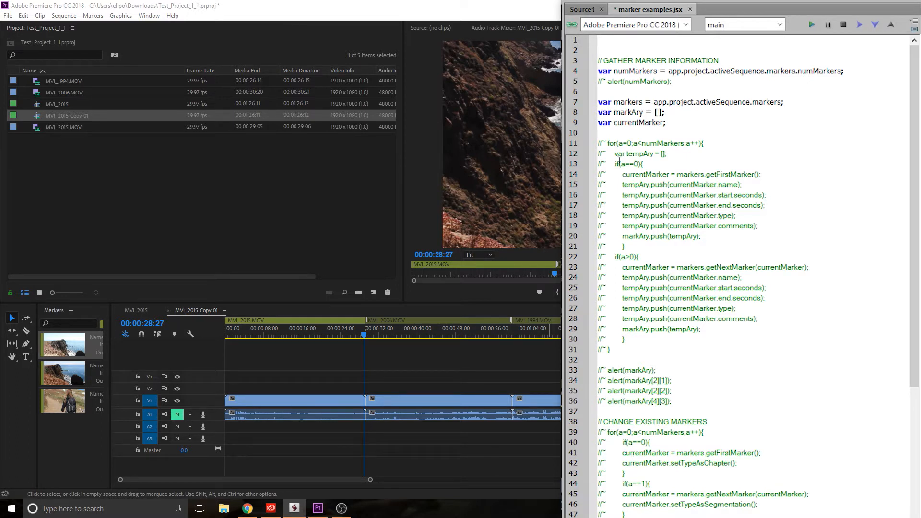